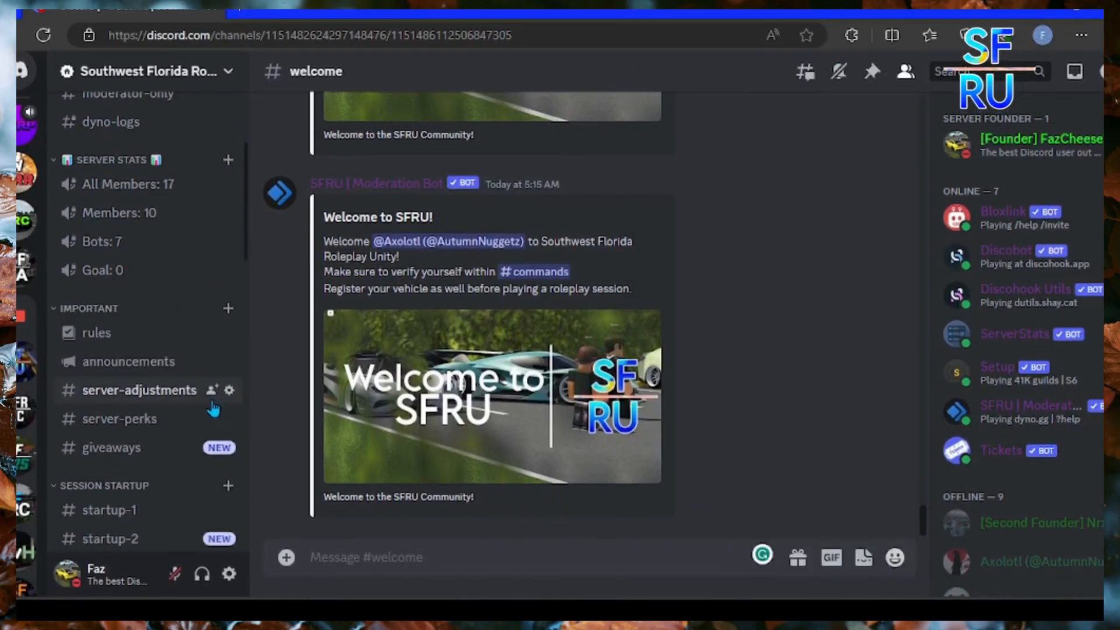
mouse_move(119, 212)
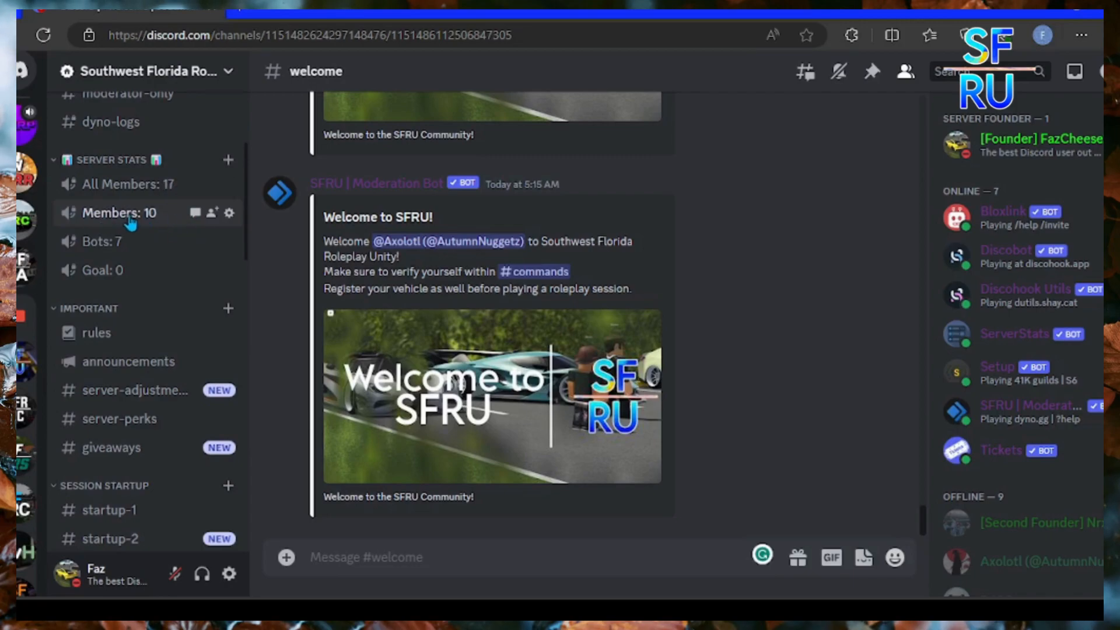
mouse_move(128, 361)
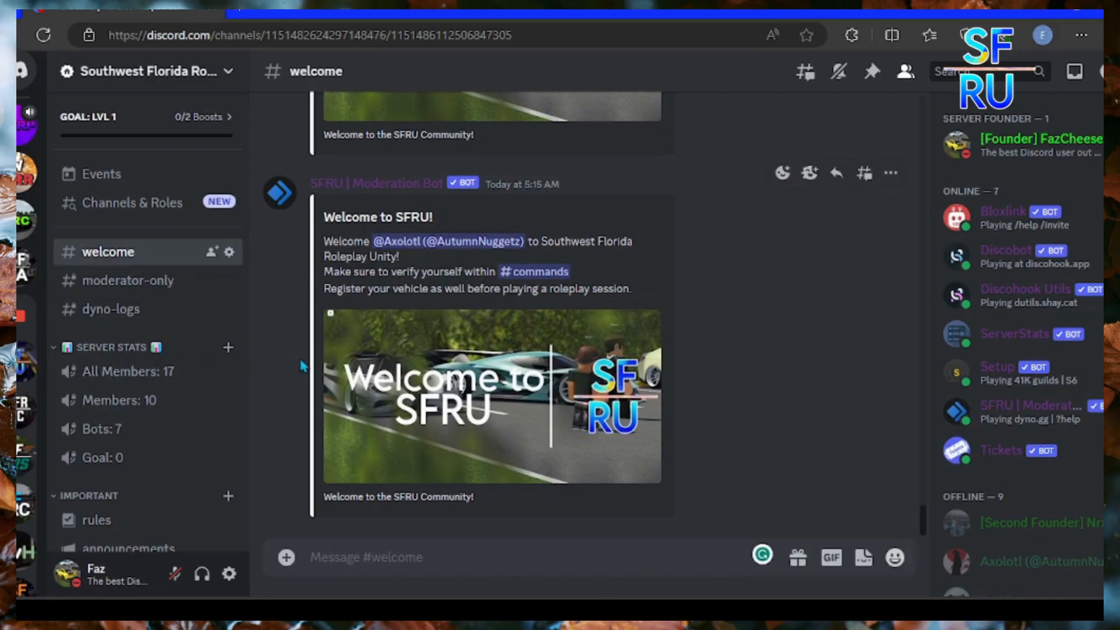
mouse_move(607, 528)
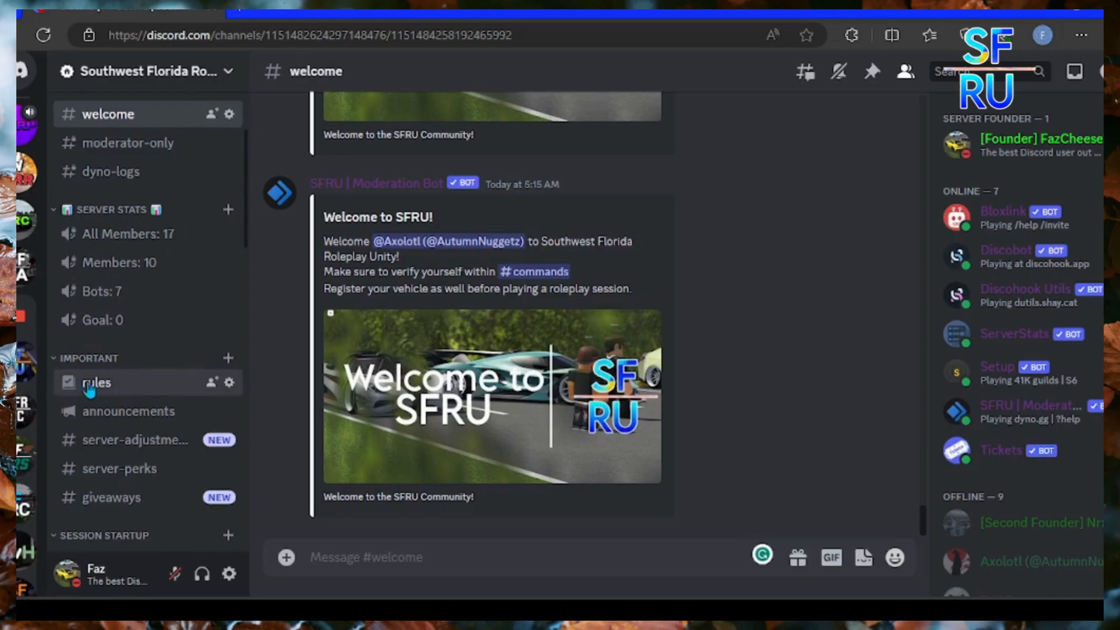
Step: View #rules, then #announcements with founder posts on fast-passes, invite contest and HR recruitment
click(96, 382)
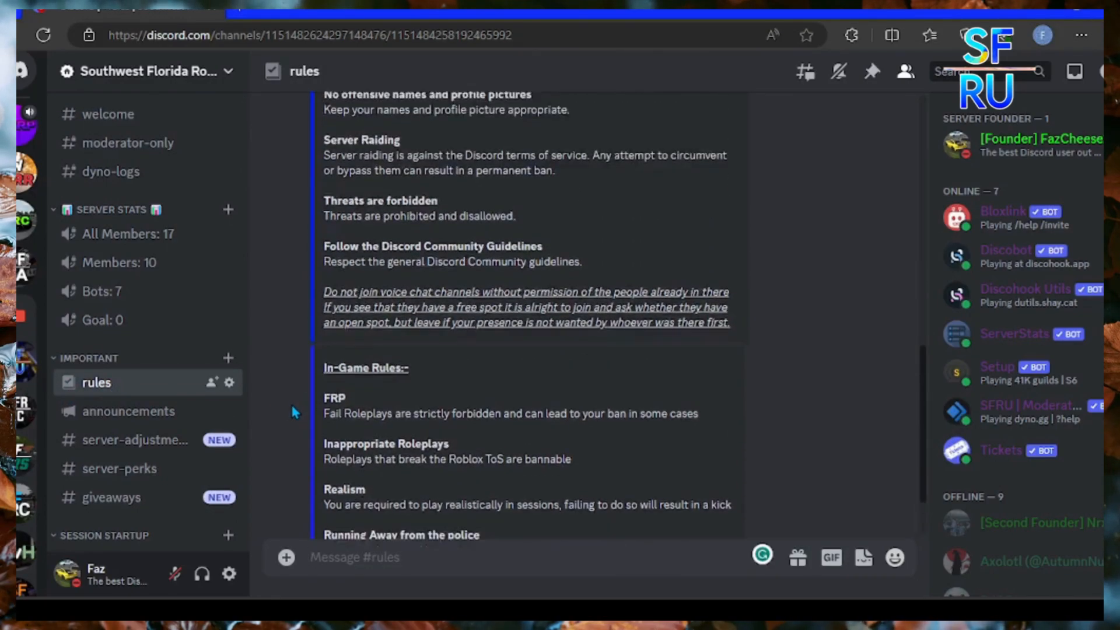
click(128, 411)
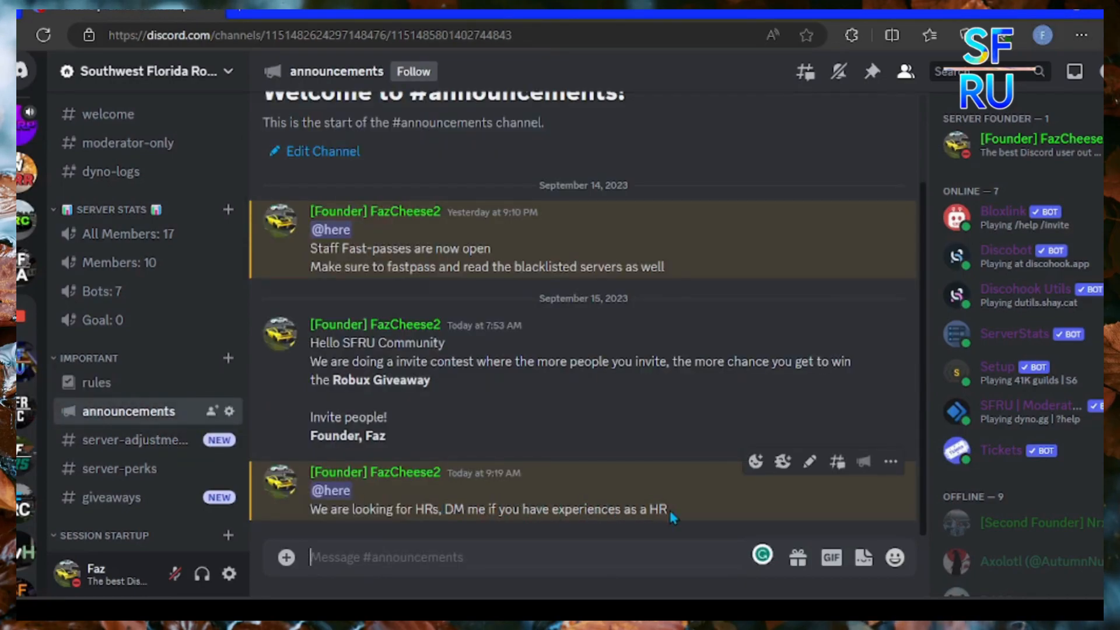
mouse_move(378, 456)
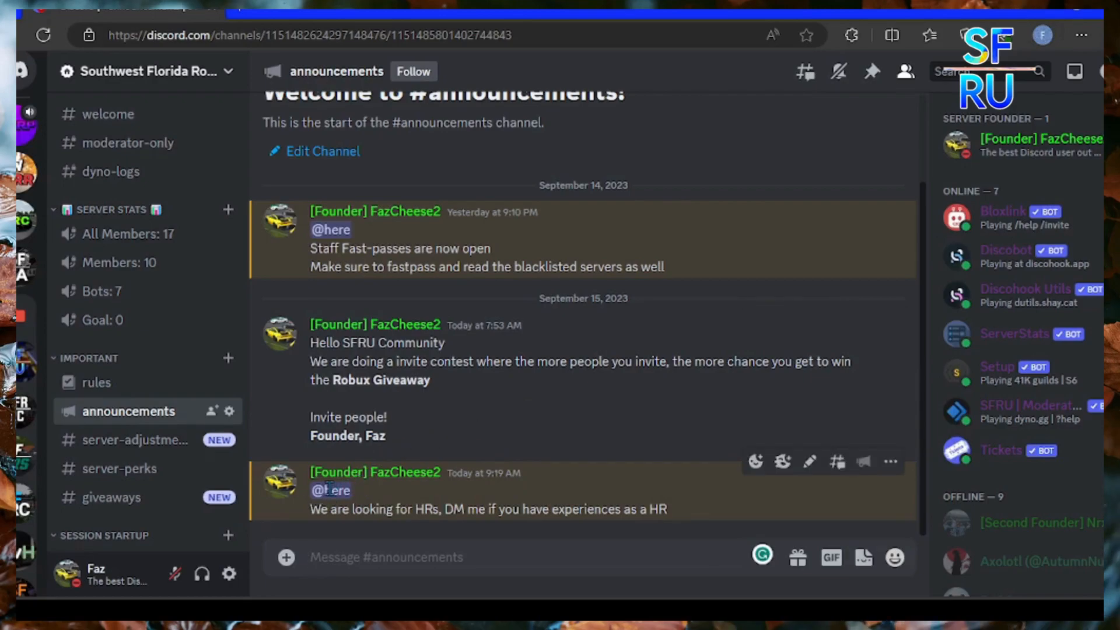
mouse_move(461, 413)
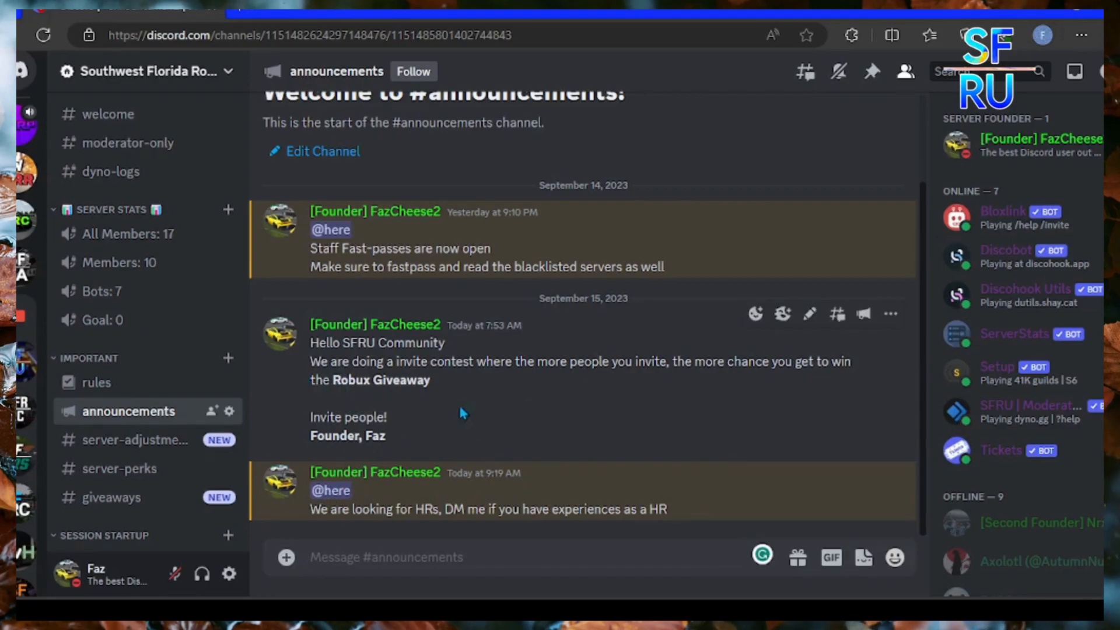
mouse_move(140, 440)
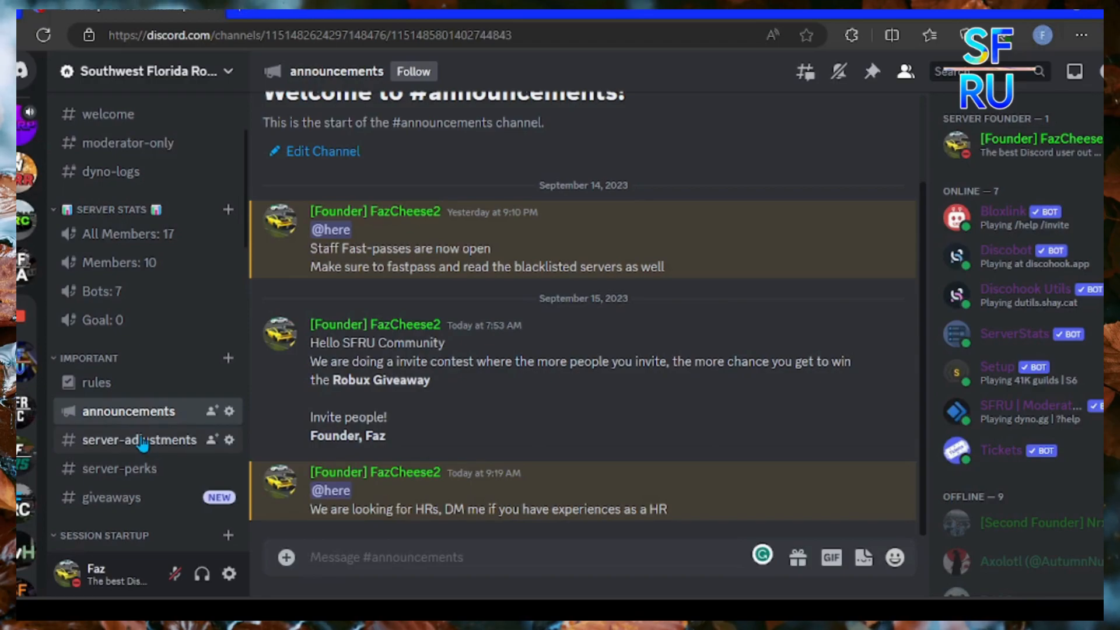
Step: Browse #server-adjustments, #server-perks, #giveaways, #startup-1 and #startup-2 in turn
click(139, 439)
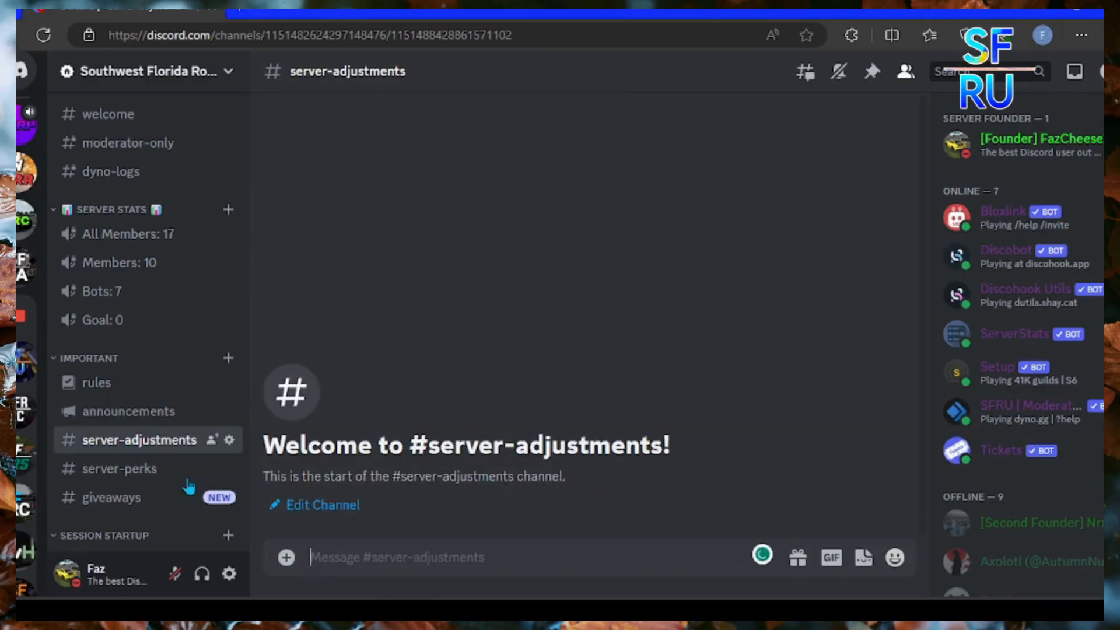
click(119, 467)
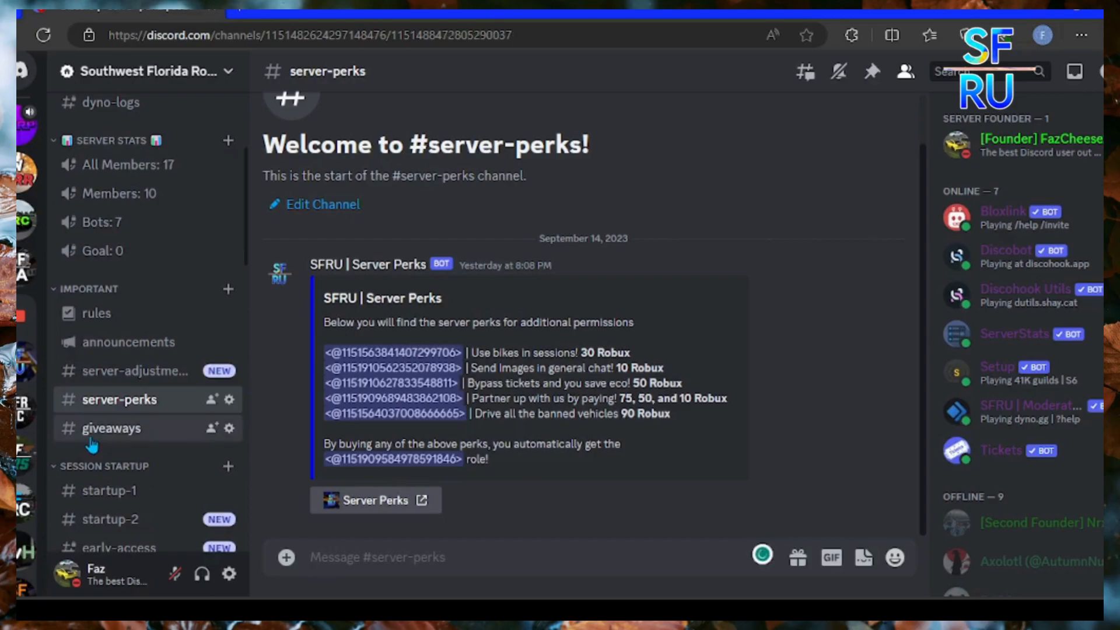
click(111, 427)
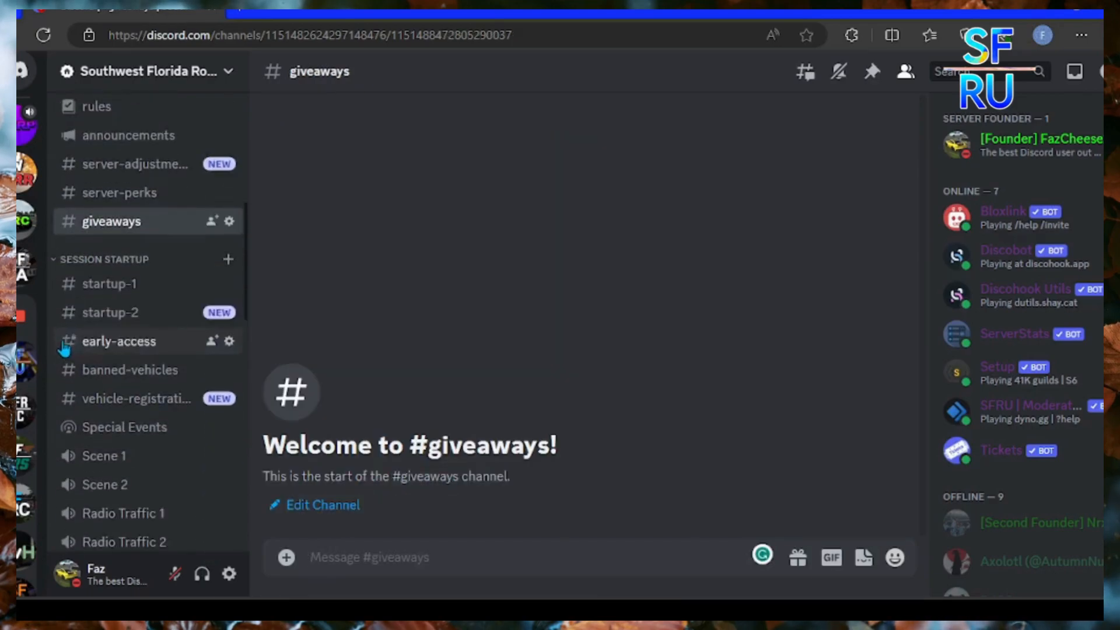
scroll(down, 3)
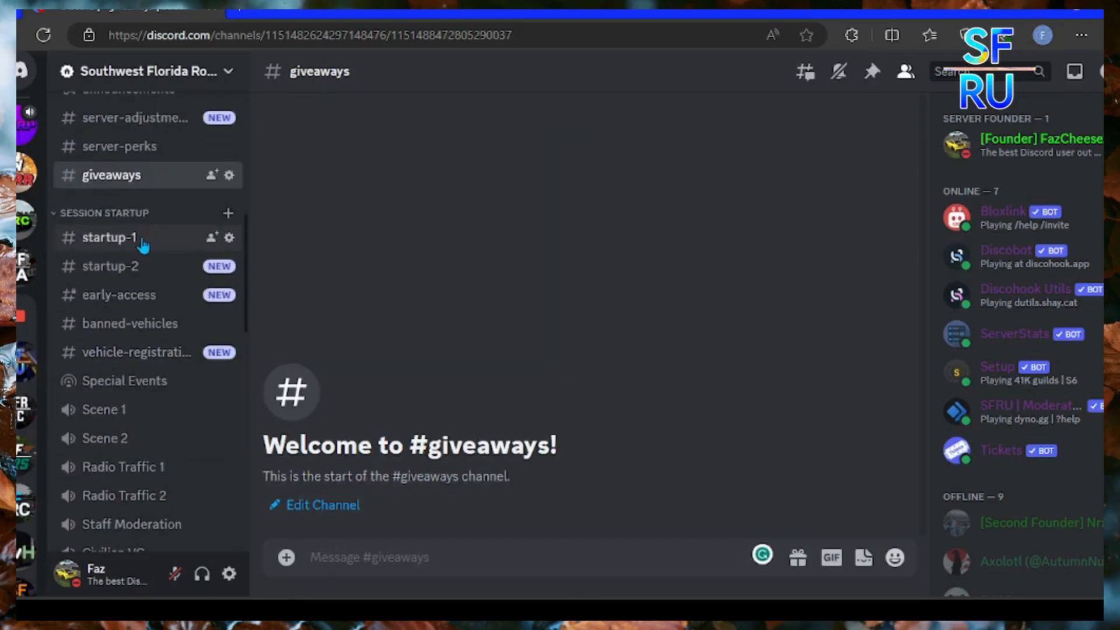
click(109, 236)
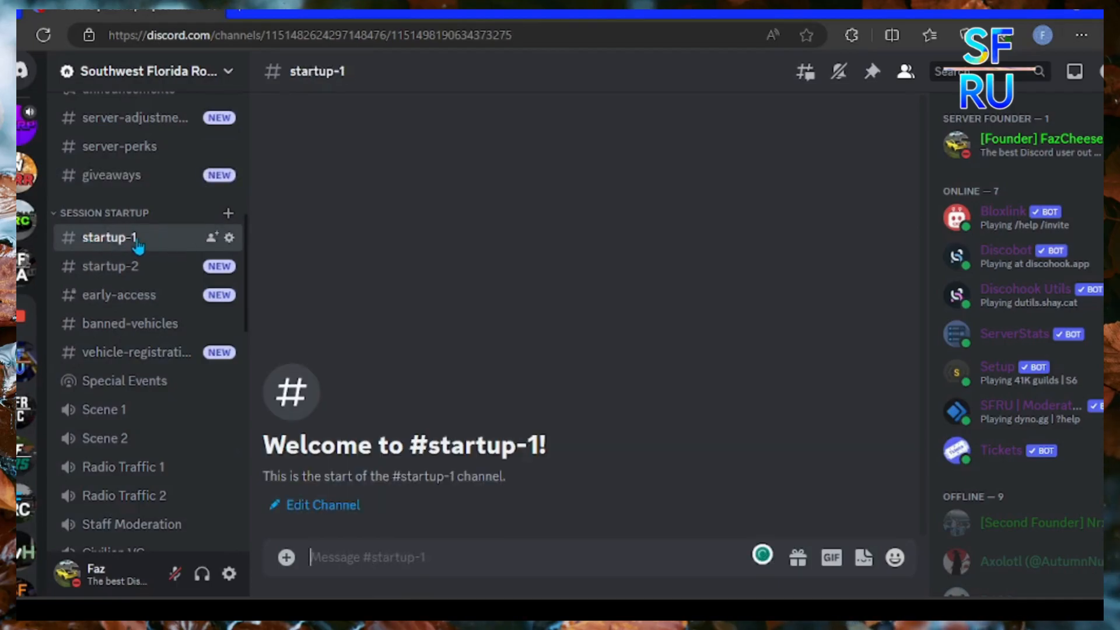
mouse_move(109, 266)
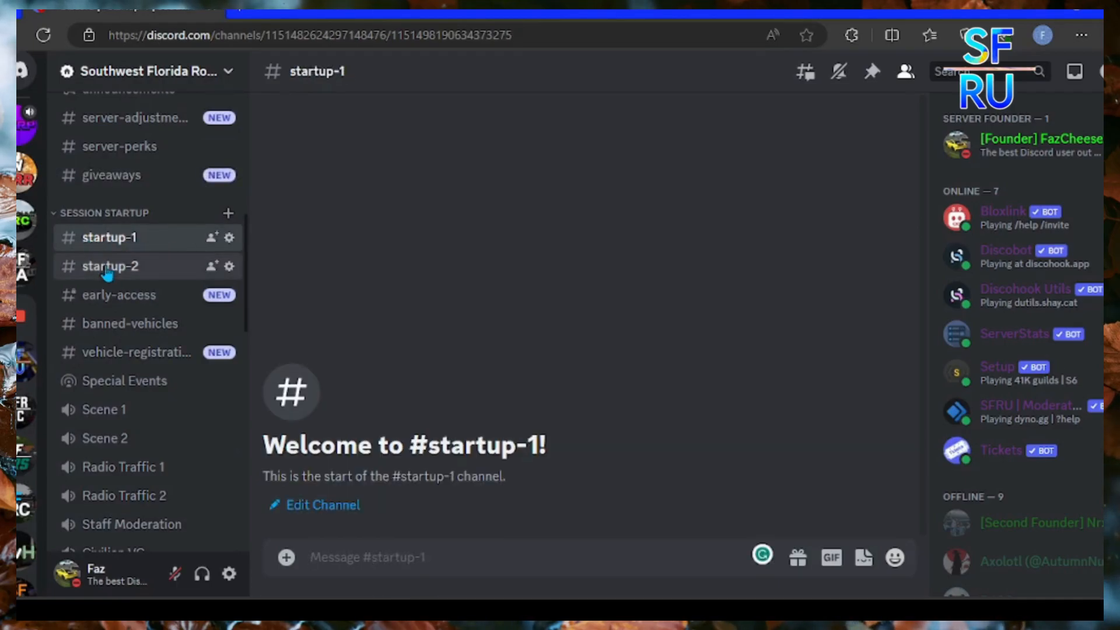
click(109, 266)
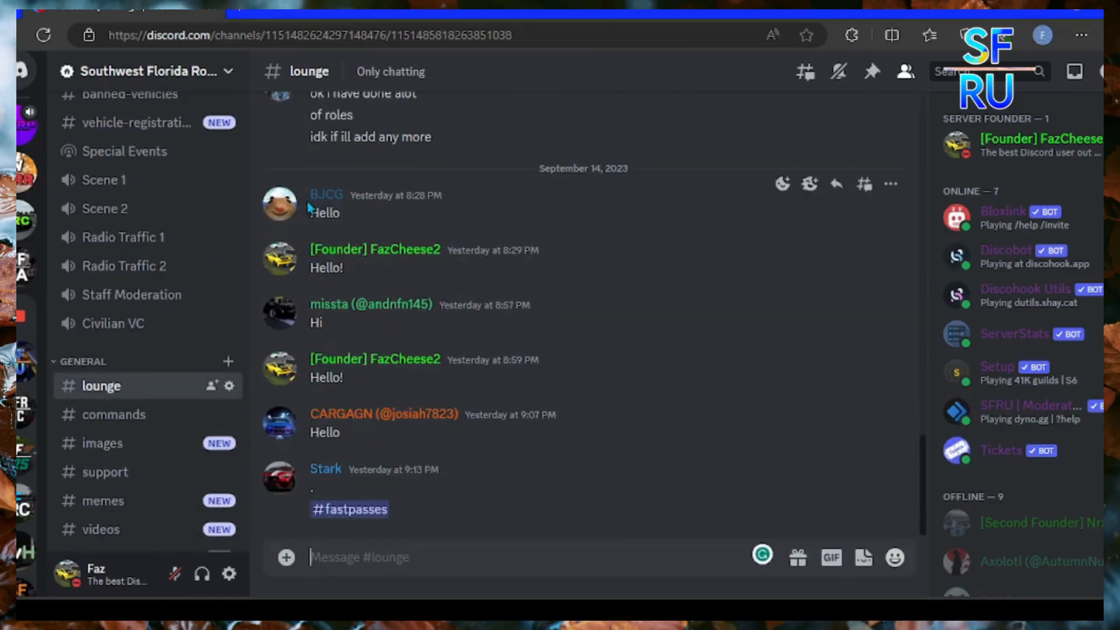
Step: View #commands, #images and #support, ending on the empty #memes channel
click(114, 414)
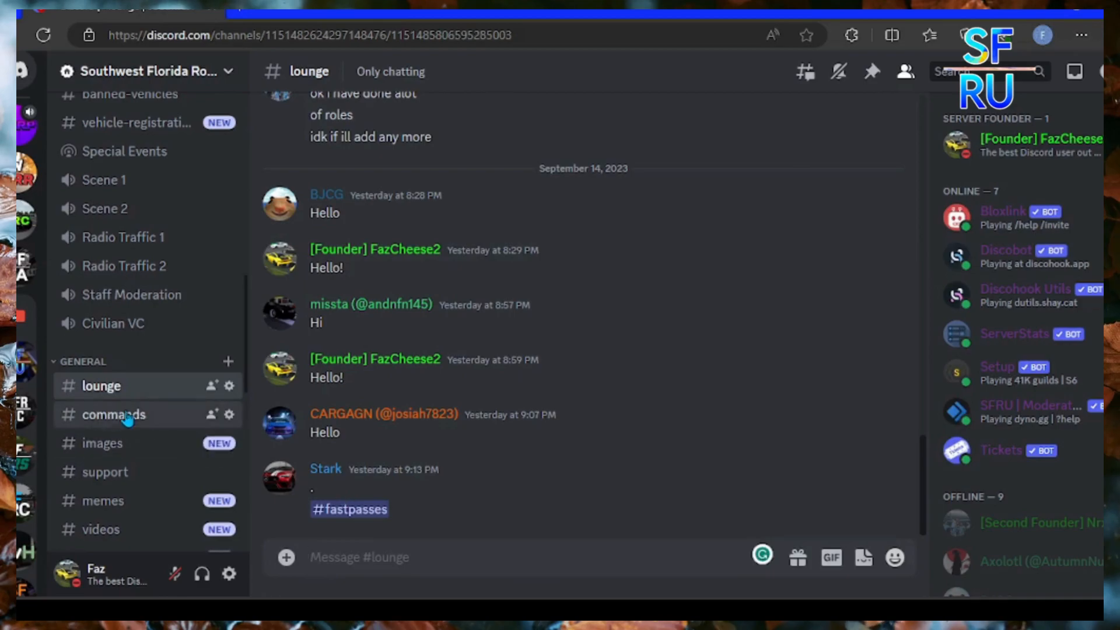
click(113, 414)
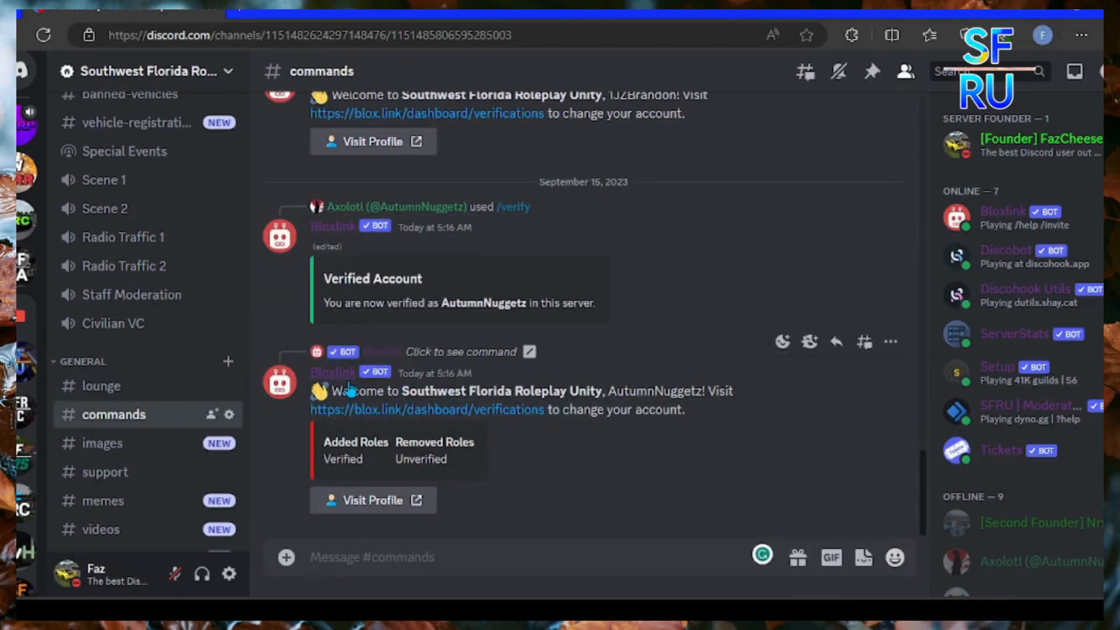
mouse_move(100, 442)
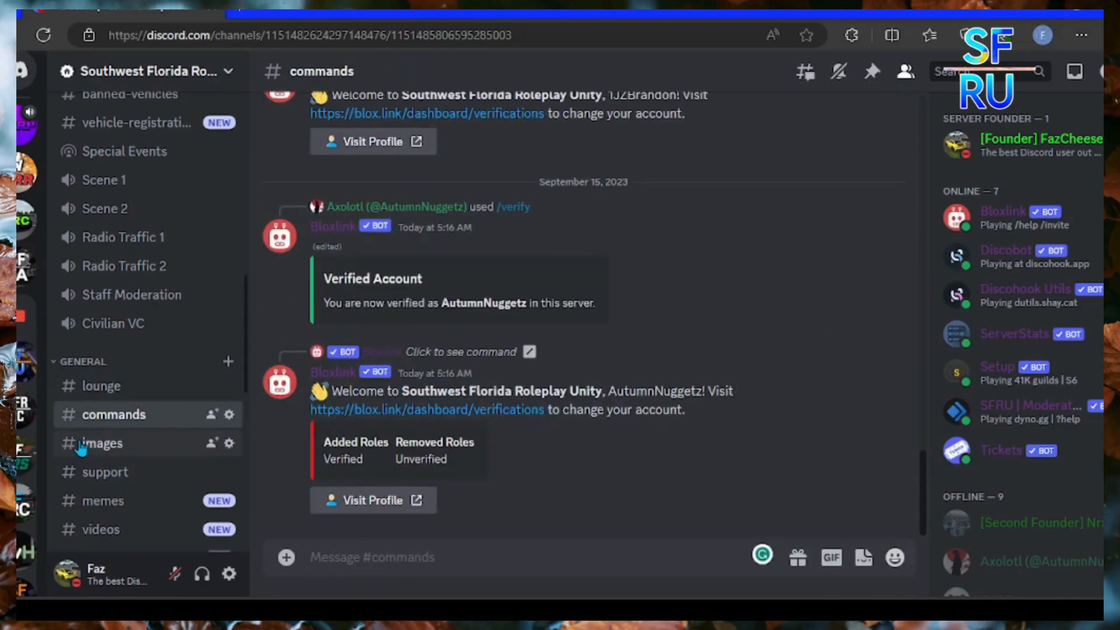
click(102, 443)
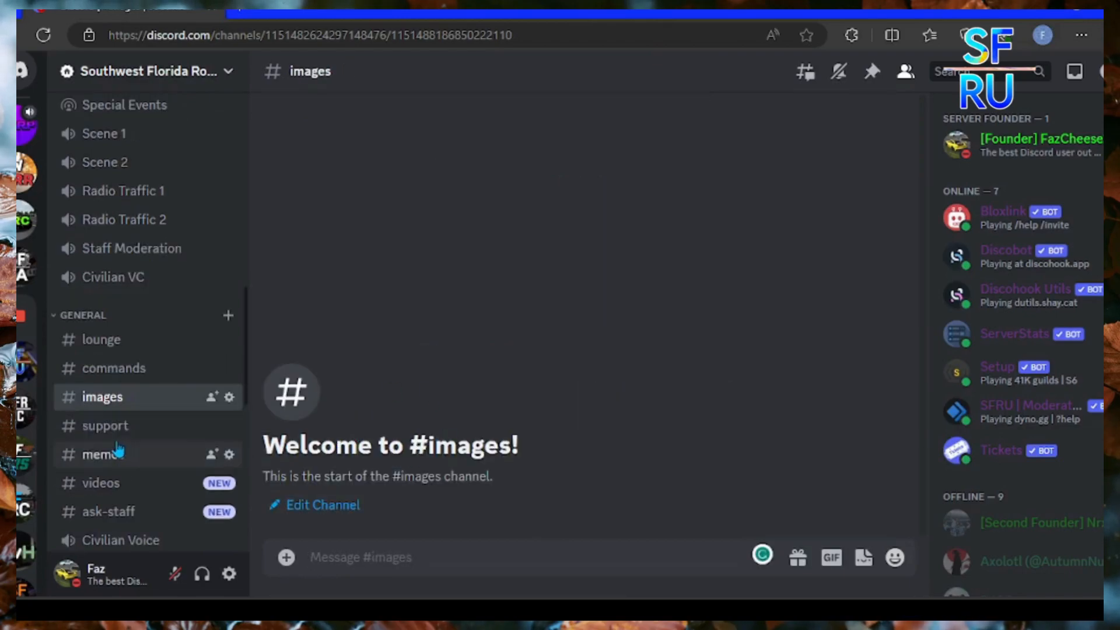
click(105, 426)
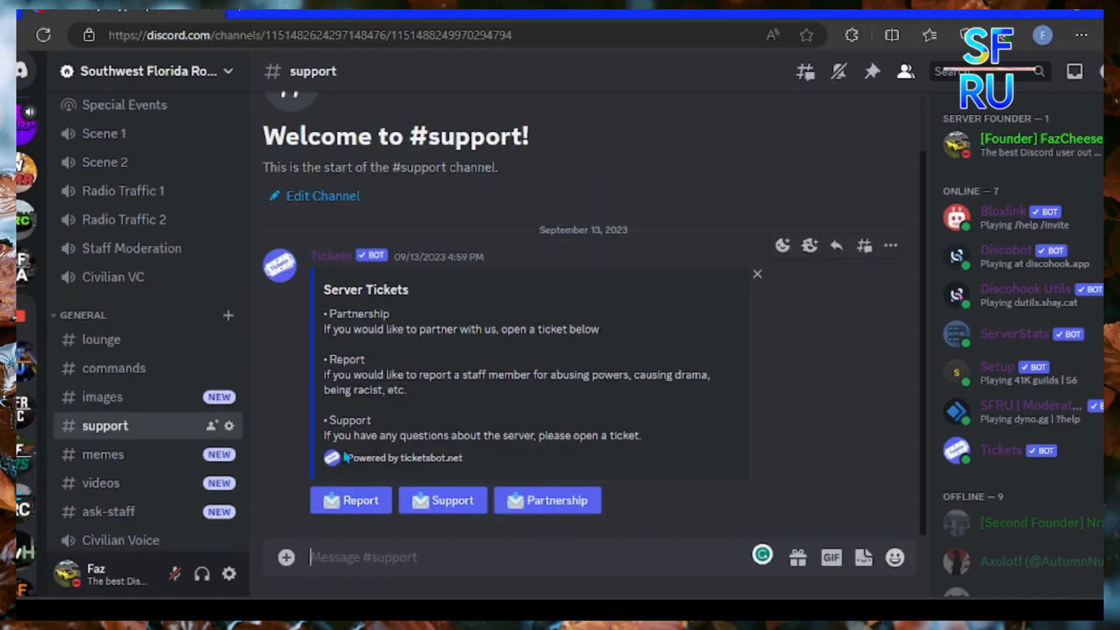
mouse_move(412, 428)
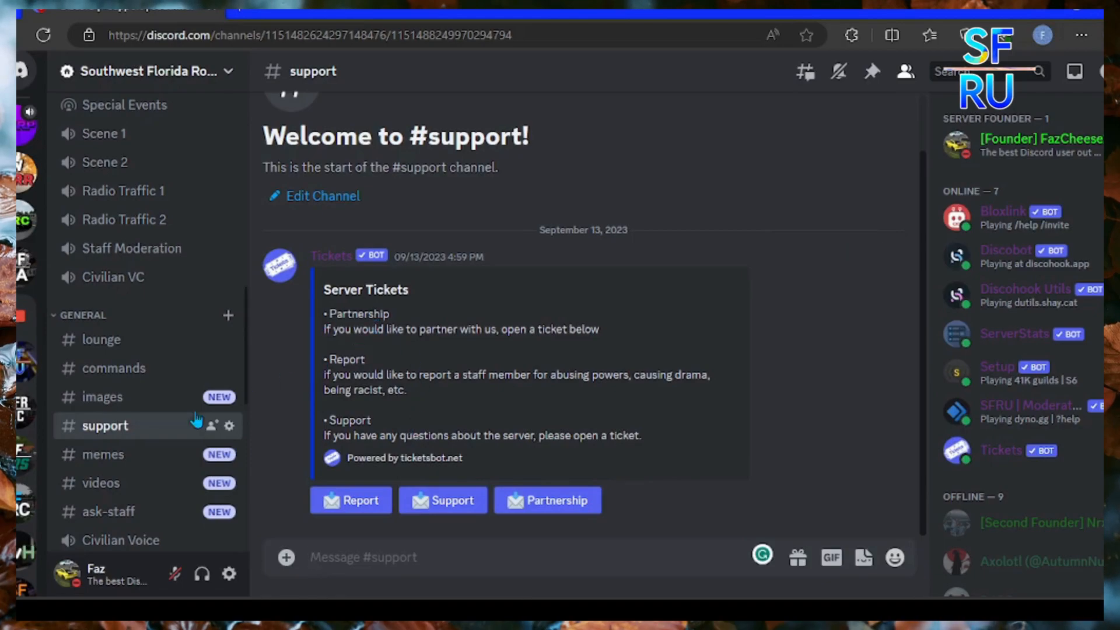
click(103, 454)
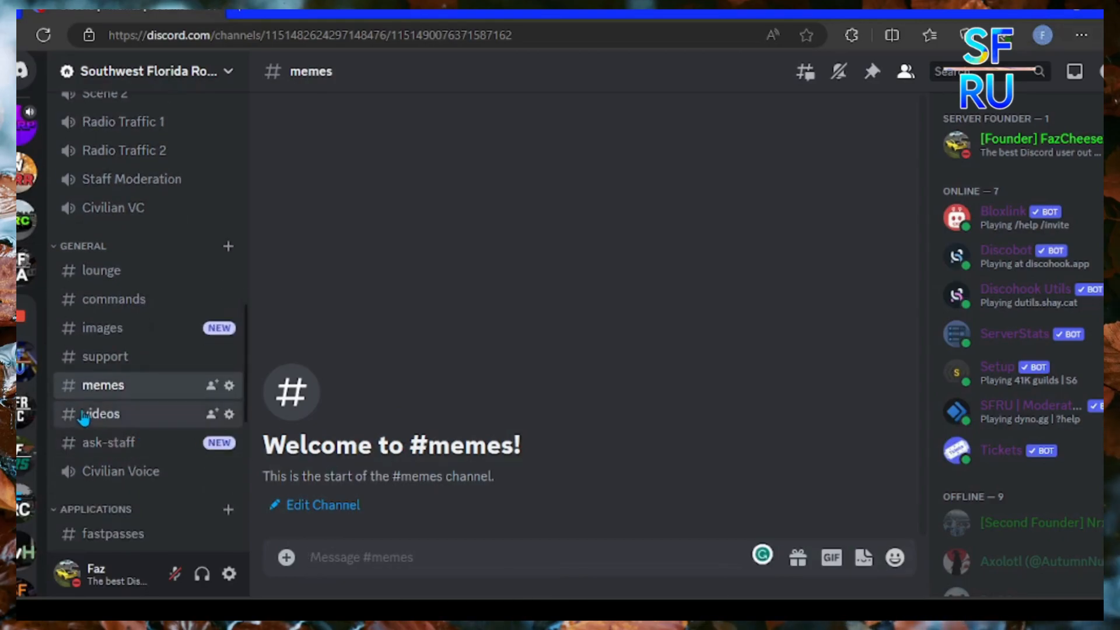
Step: Browse the #videos, #ask-staff, #fastpasses and #applications channels
click(100, 413)
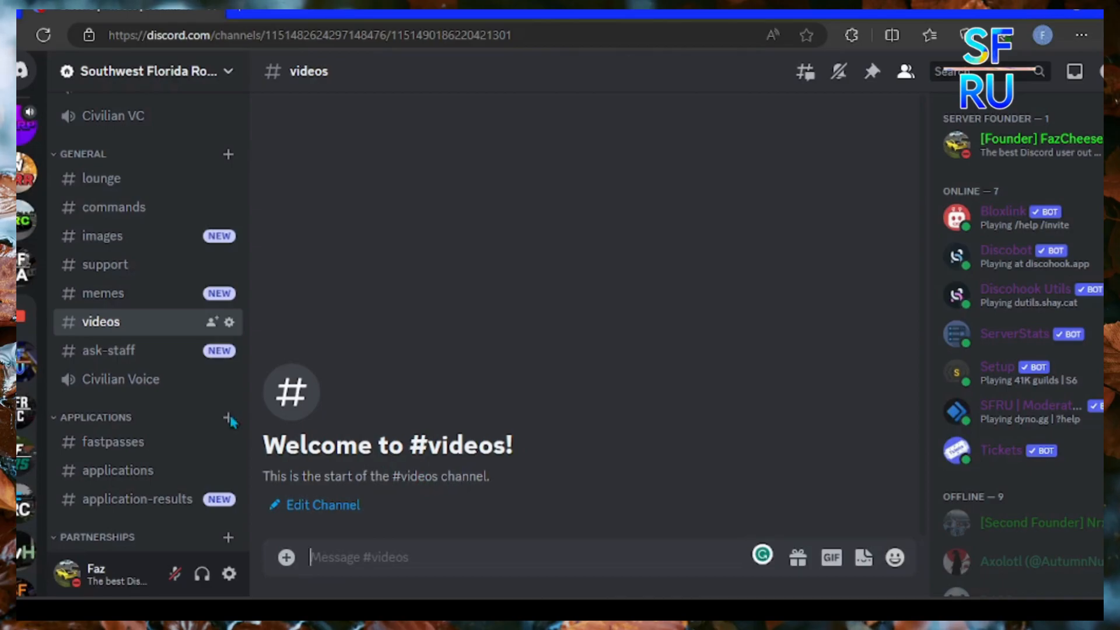
click(108, 350)
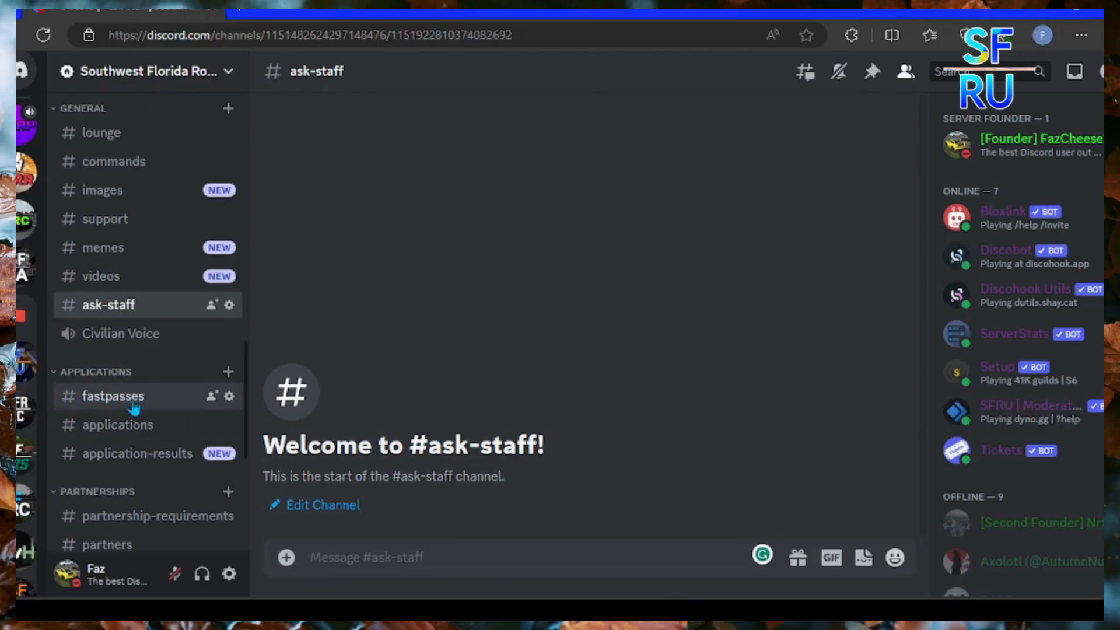
click(113, 395)
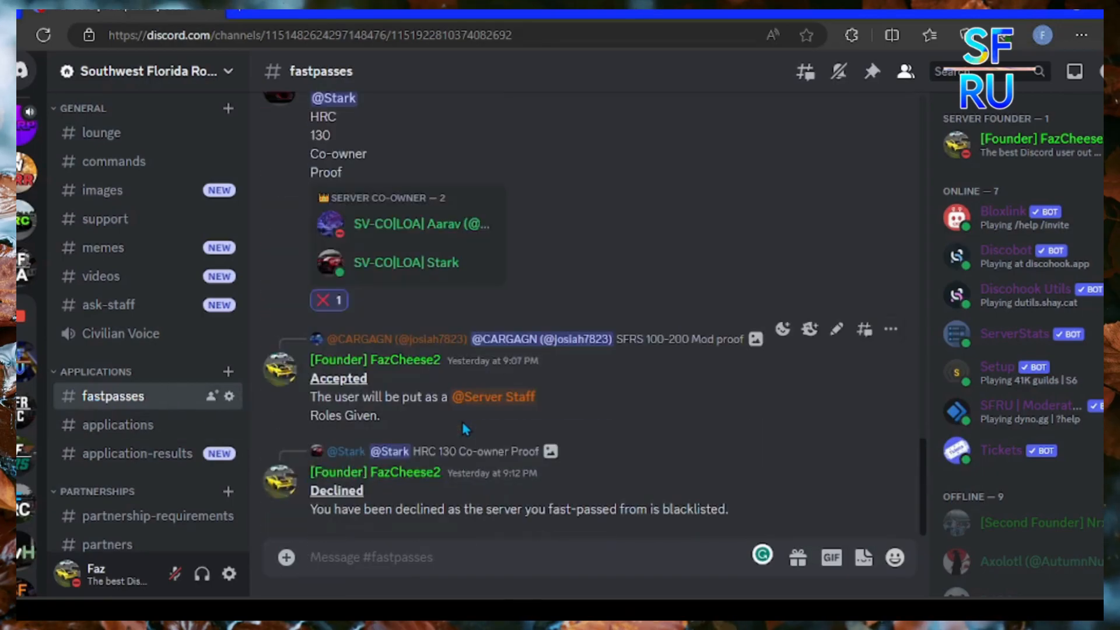
click(118, 424)
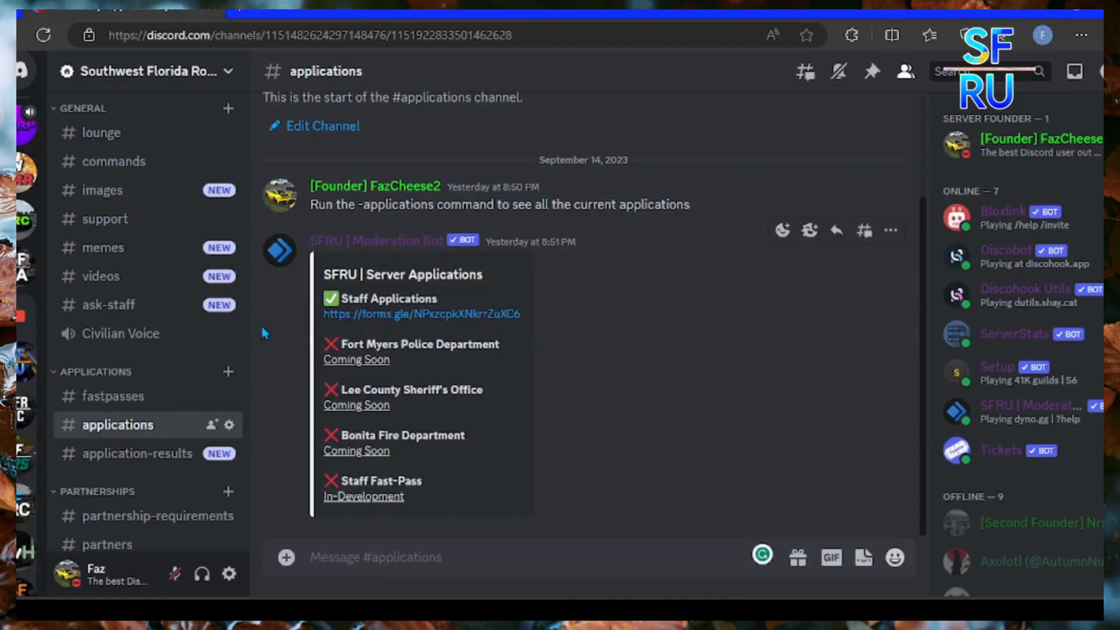
mouse_move(254, 464)
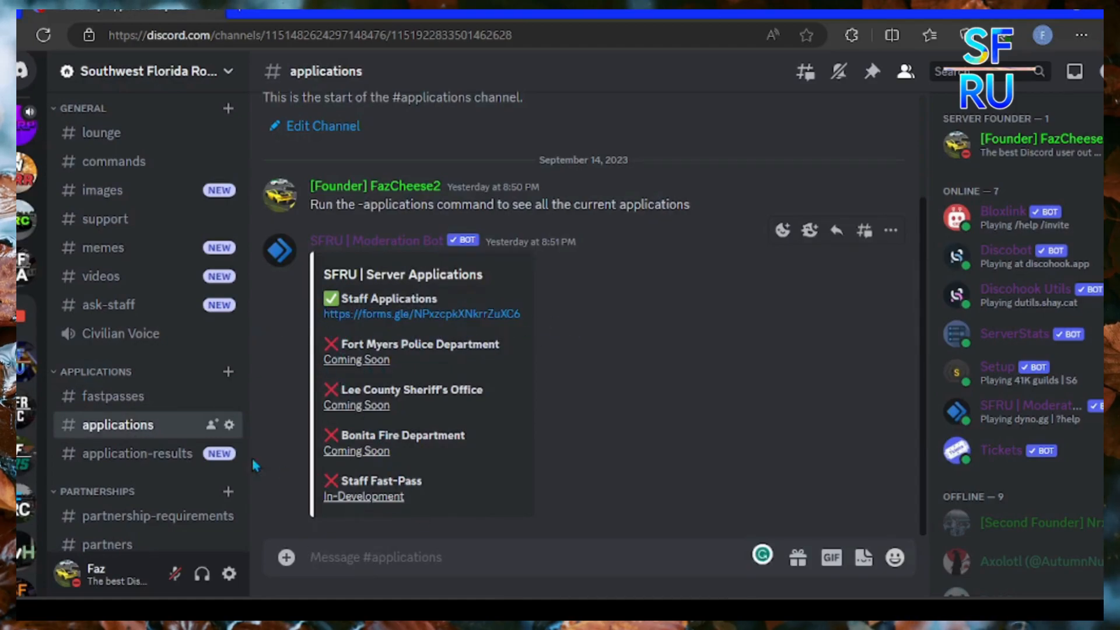
Step: View #partnership-requirements, then scroll through the partner server ads in #partners
click(136, 452)
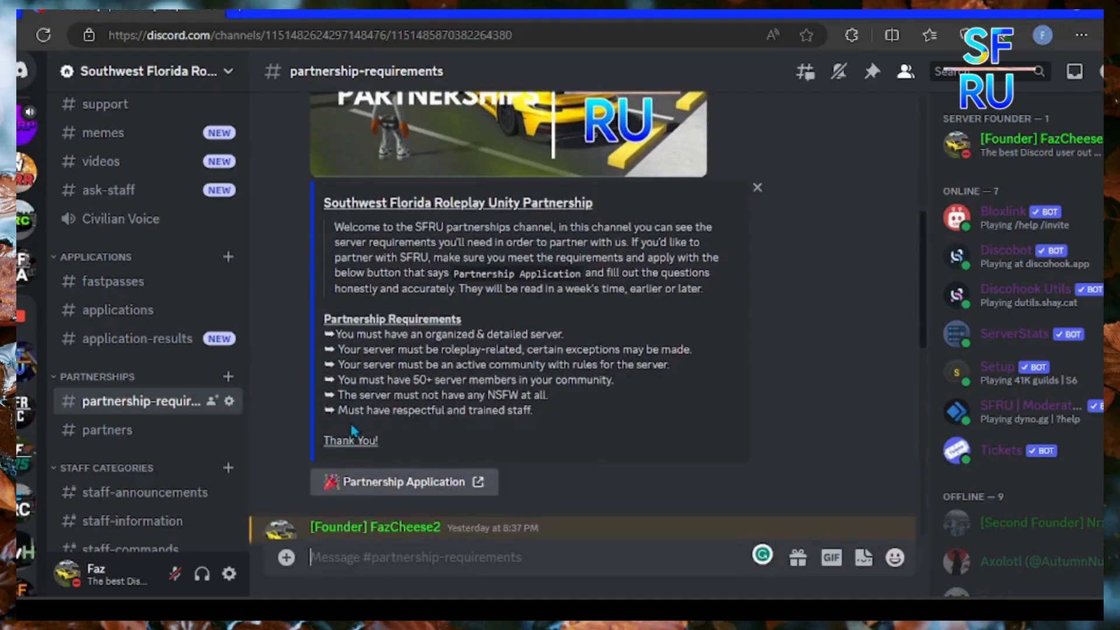
click(108, 429)
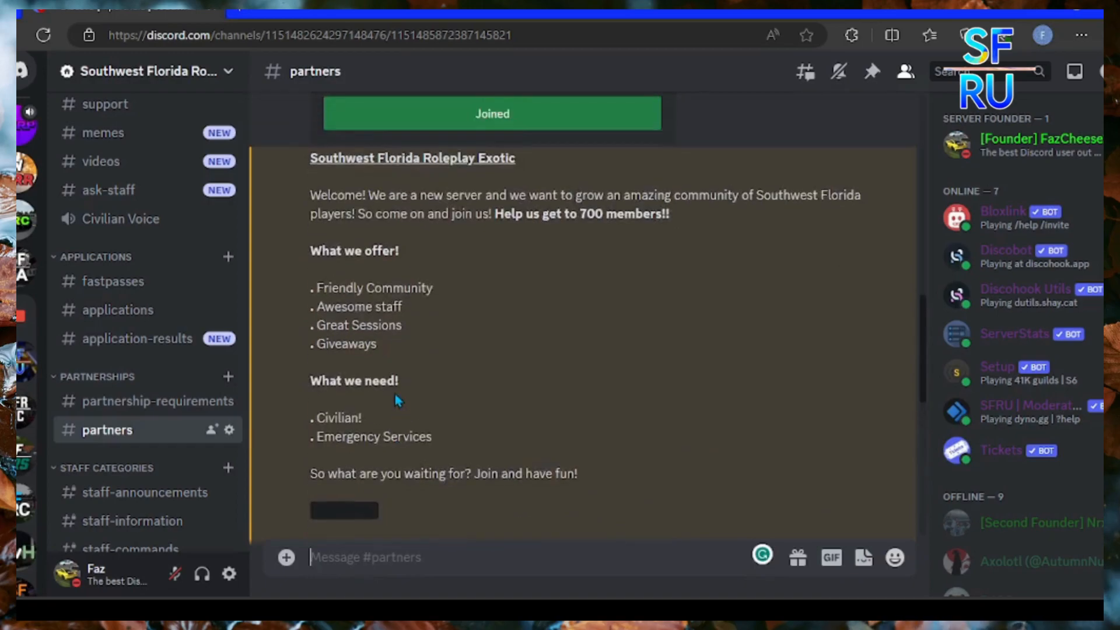
scroll(down, 3)
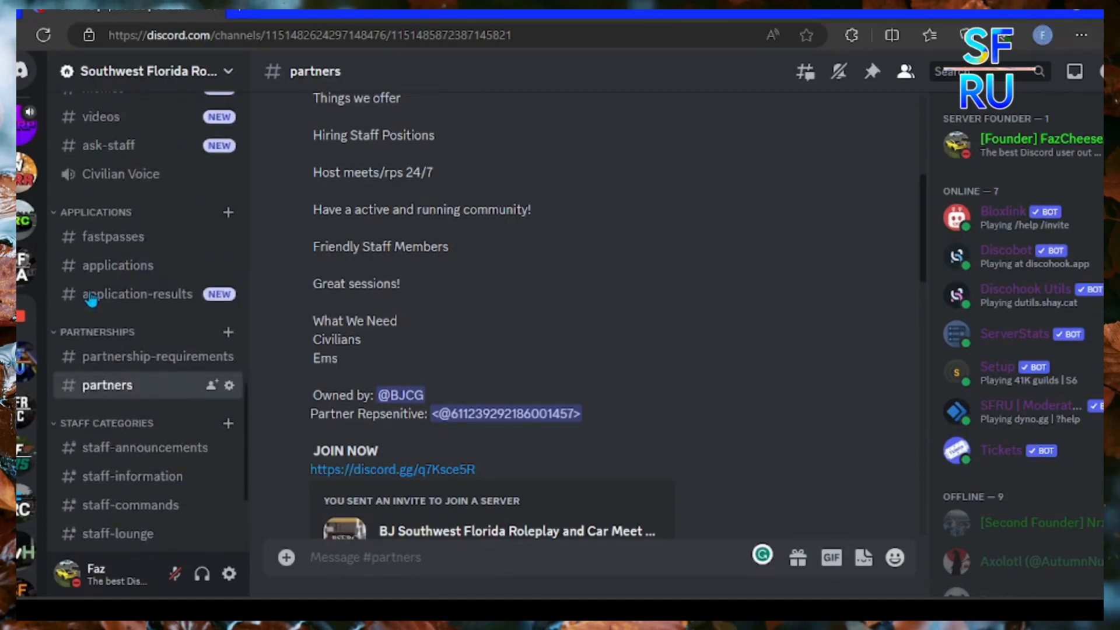
scroll(down, 3)
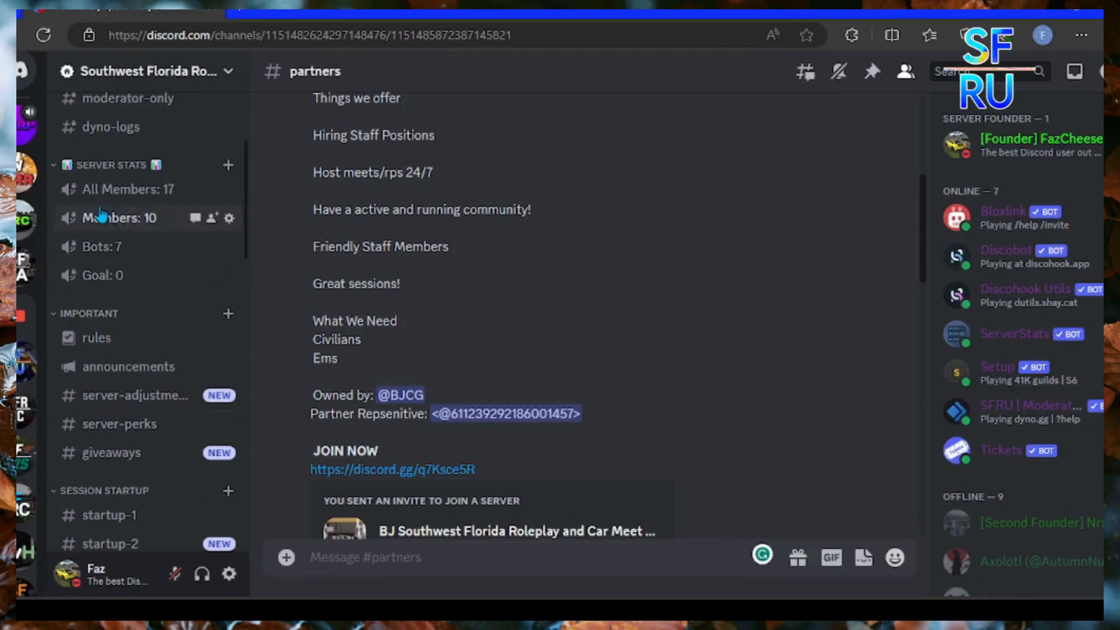
click(108, 230)
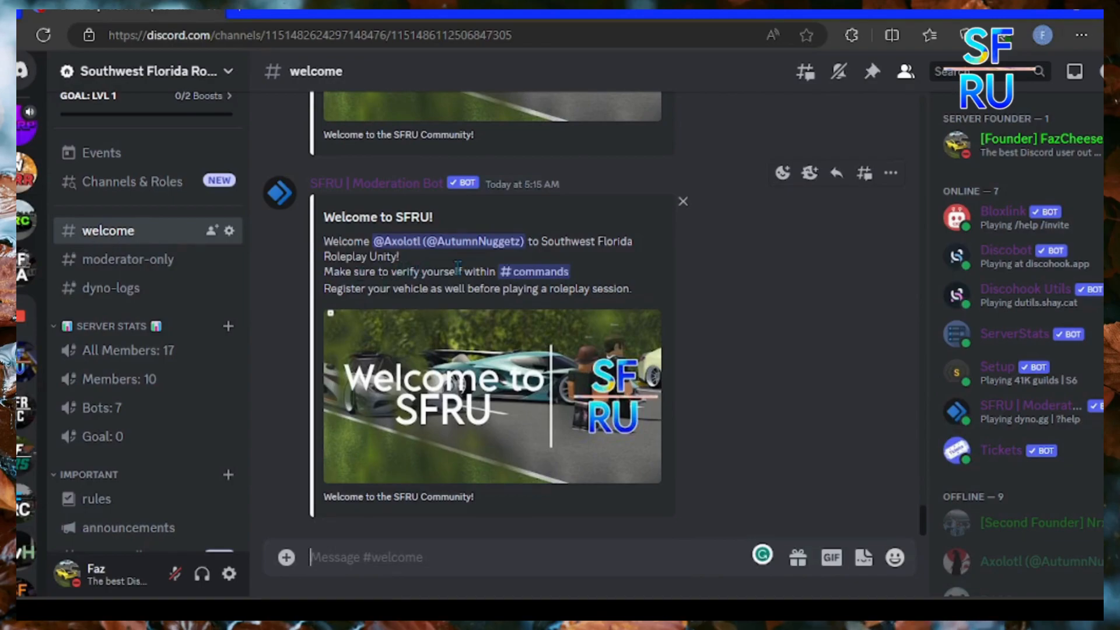
click(534, 272)
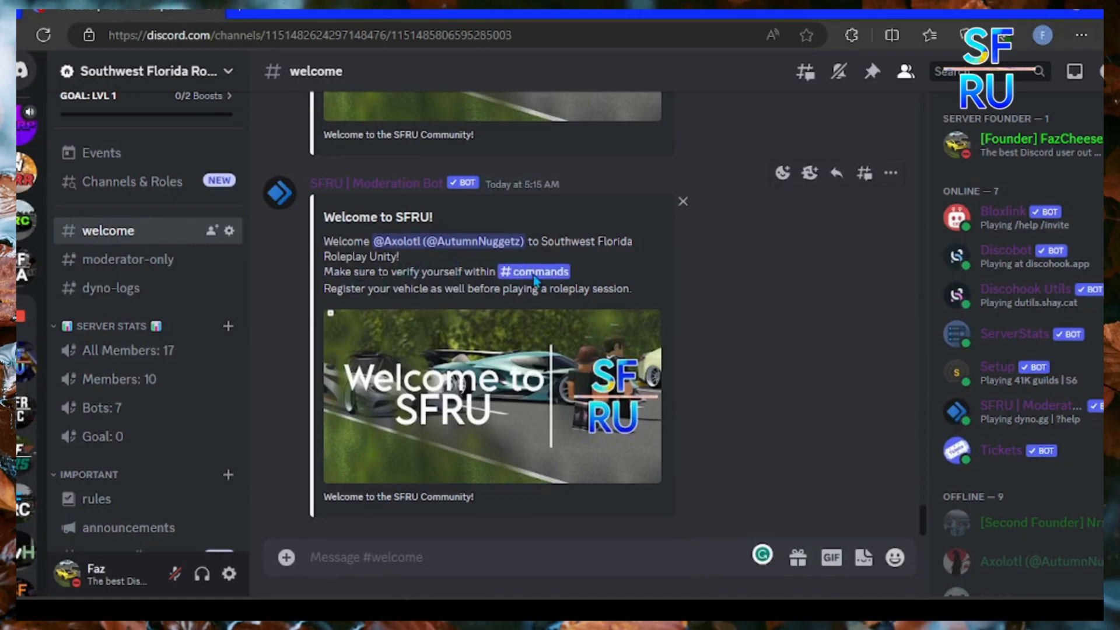
click(534, 271)
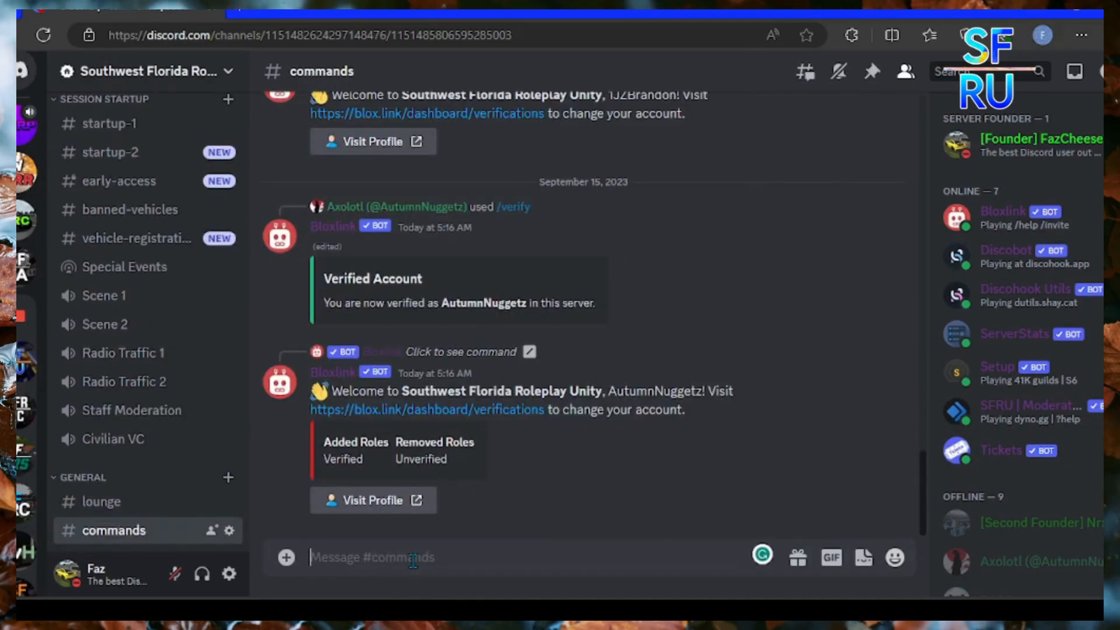
text(/ver)
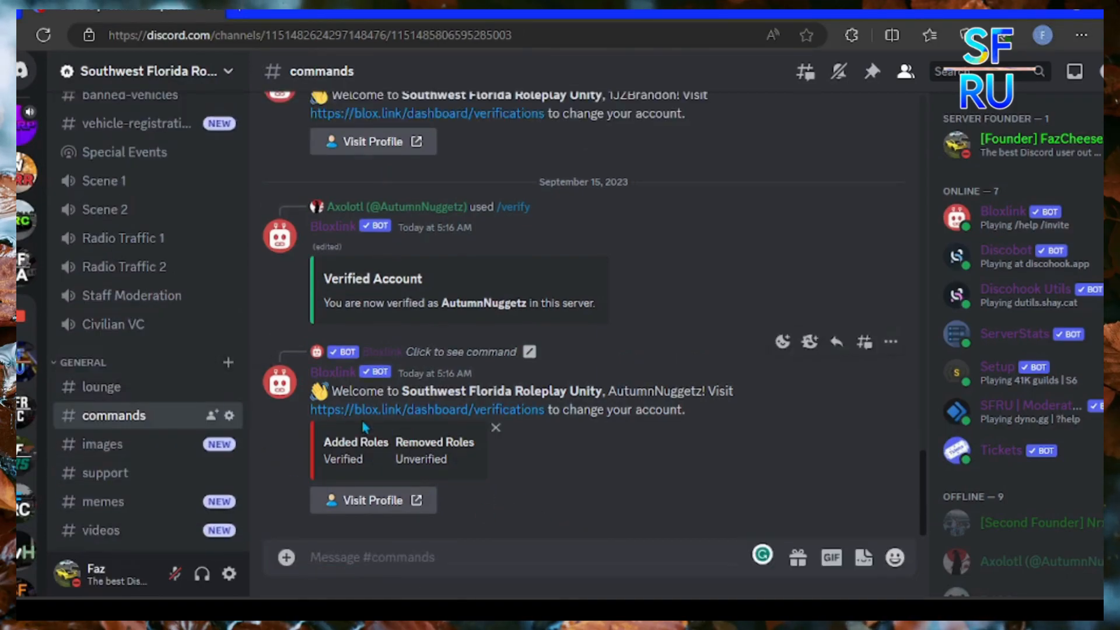
click(396, 207)
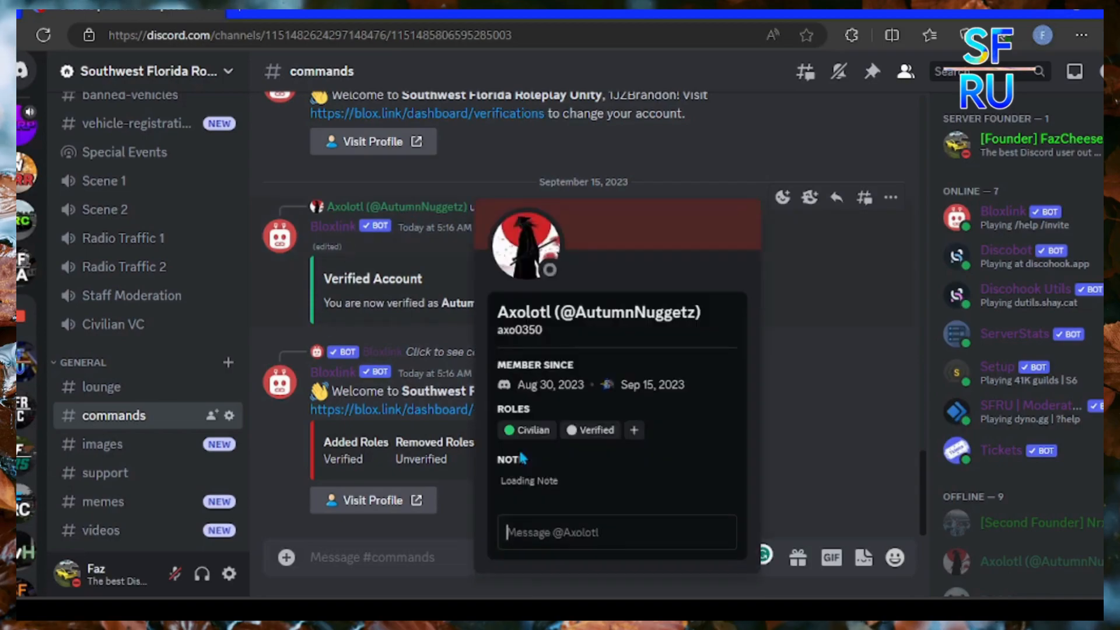
click(371, 492)
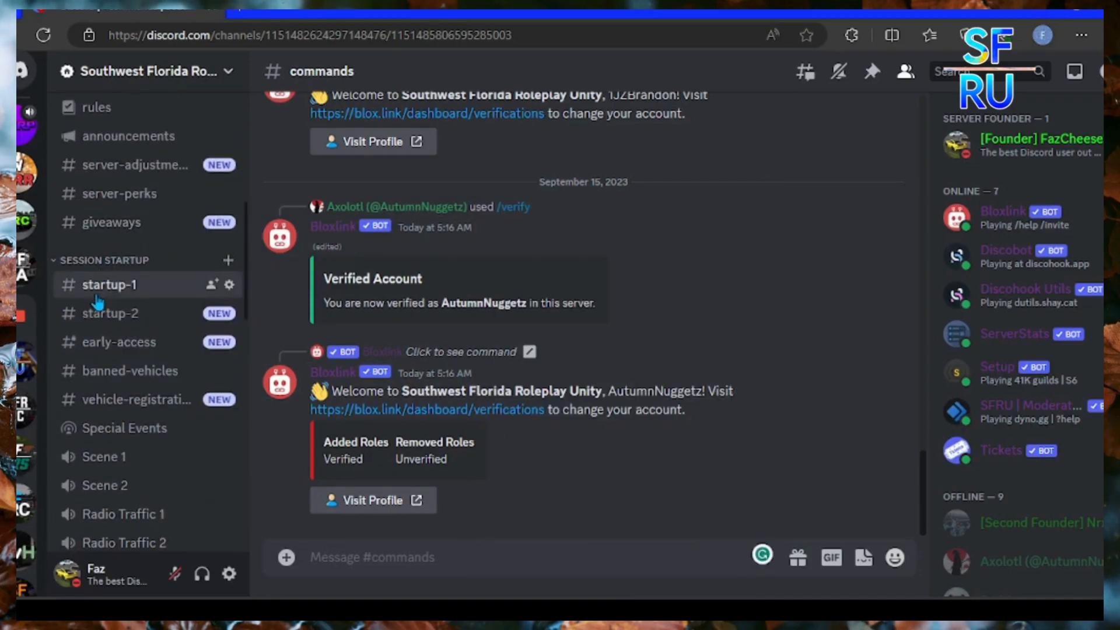
Step: View #startup-1, then #bot-command-preview under Staff Categories
click(108, 284)
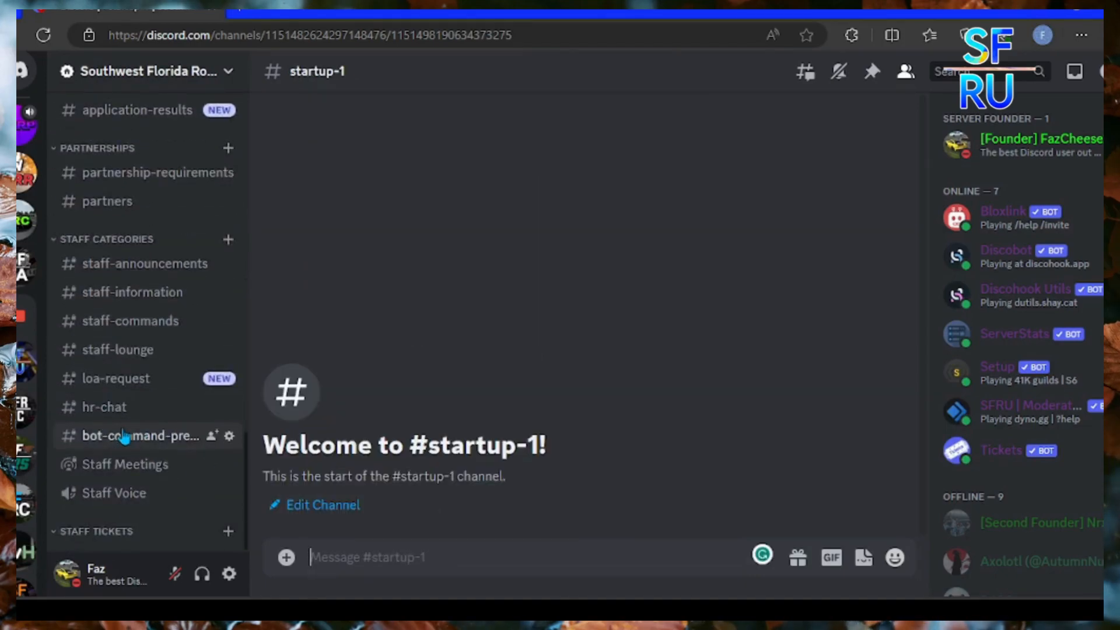
mouse_move(140, 436)
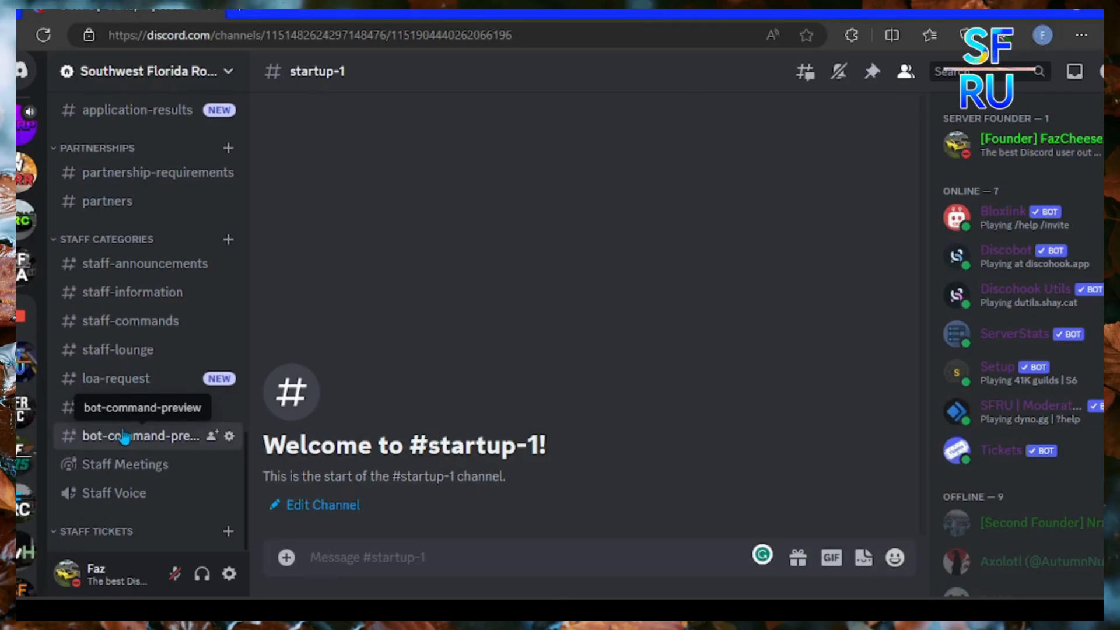
click(141, 435)
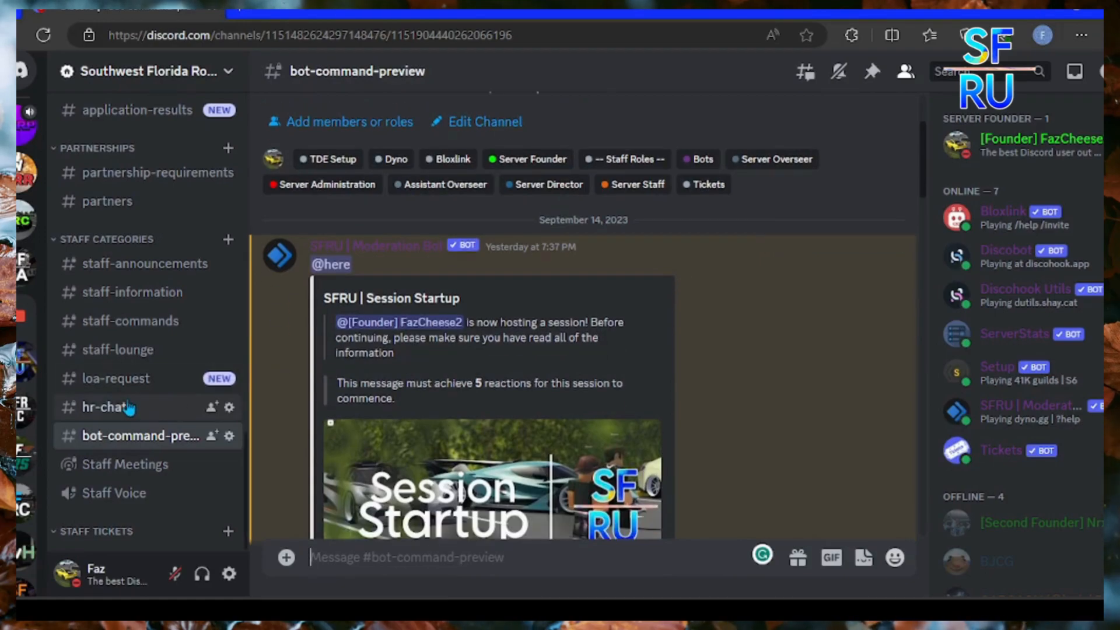
scroll(down, 3)
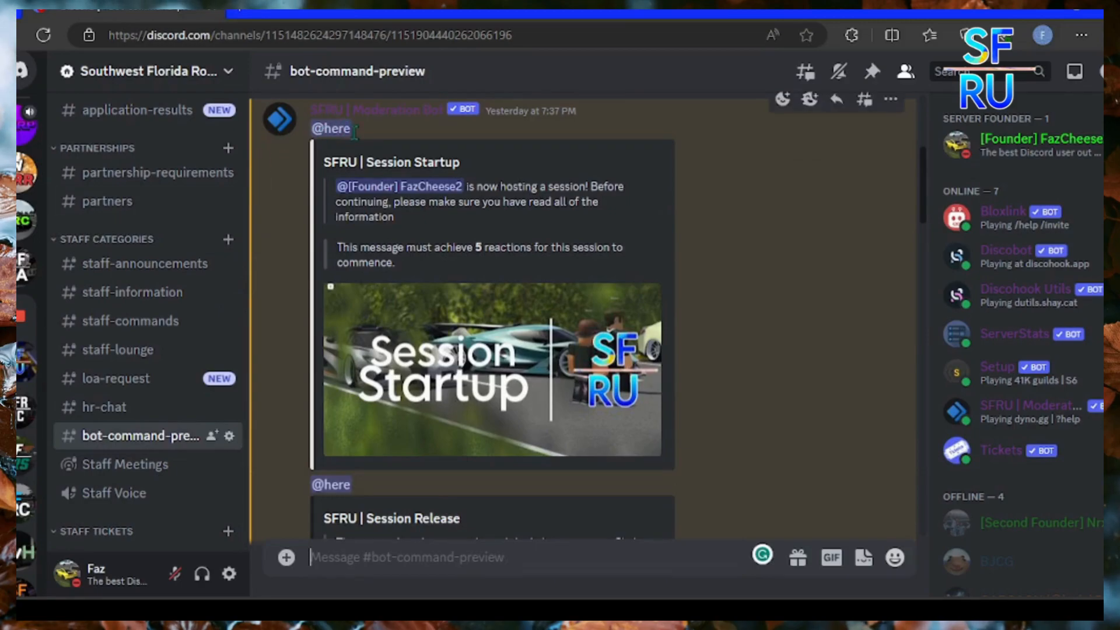
double_click(400, 187)
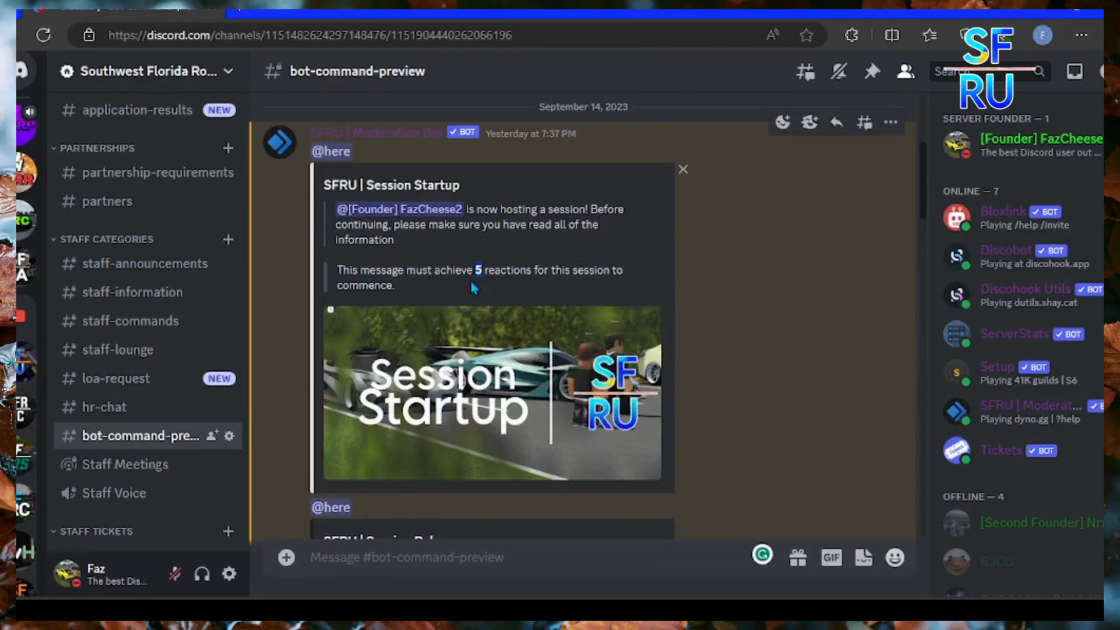
Step: Scroll through the session embeds down to the SFRU Server Applications listing
scroll(down, 3)
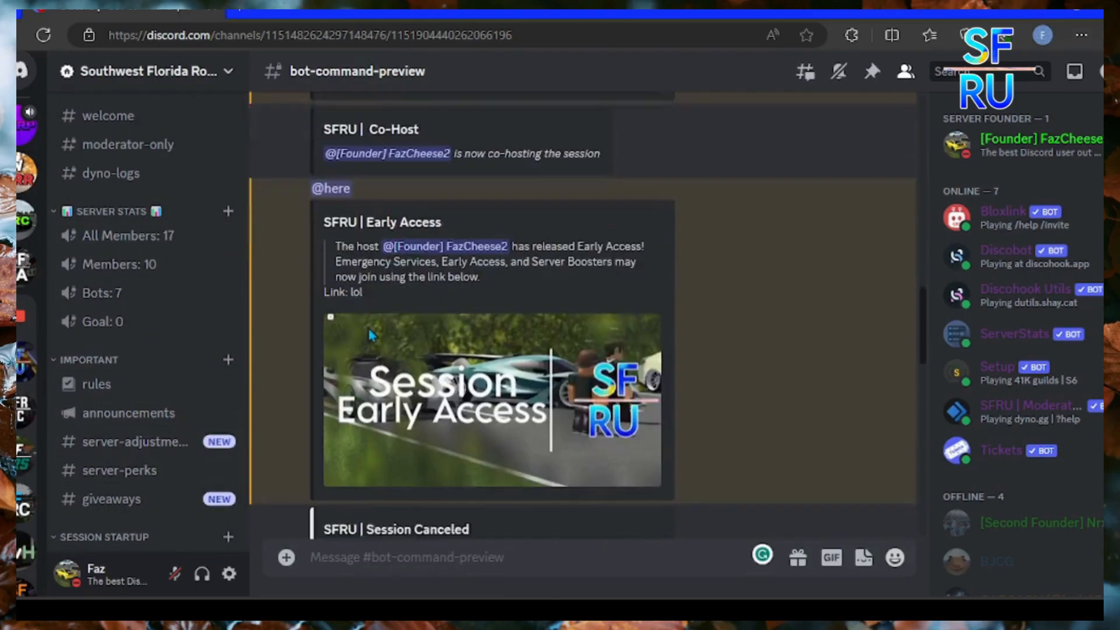
scroll(down, 3)
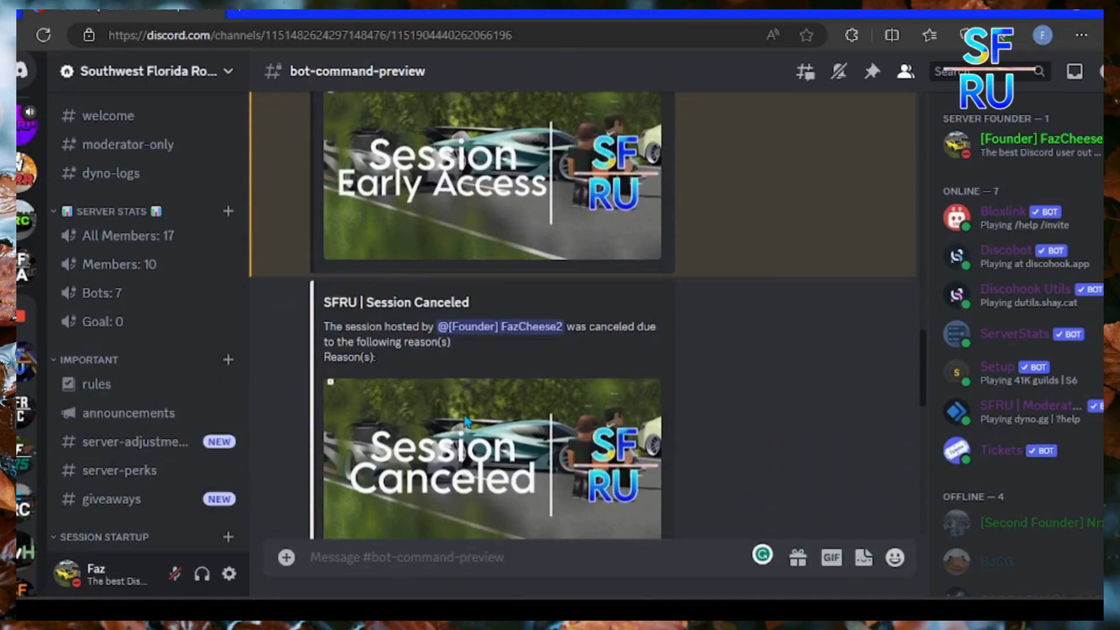
mouse_move(499, 351)
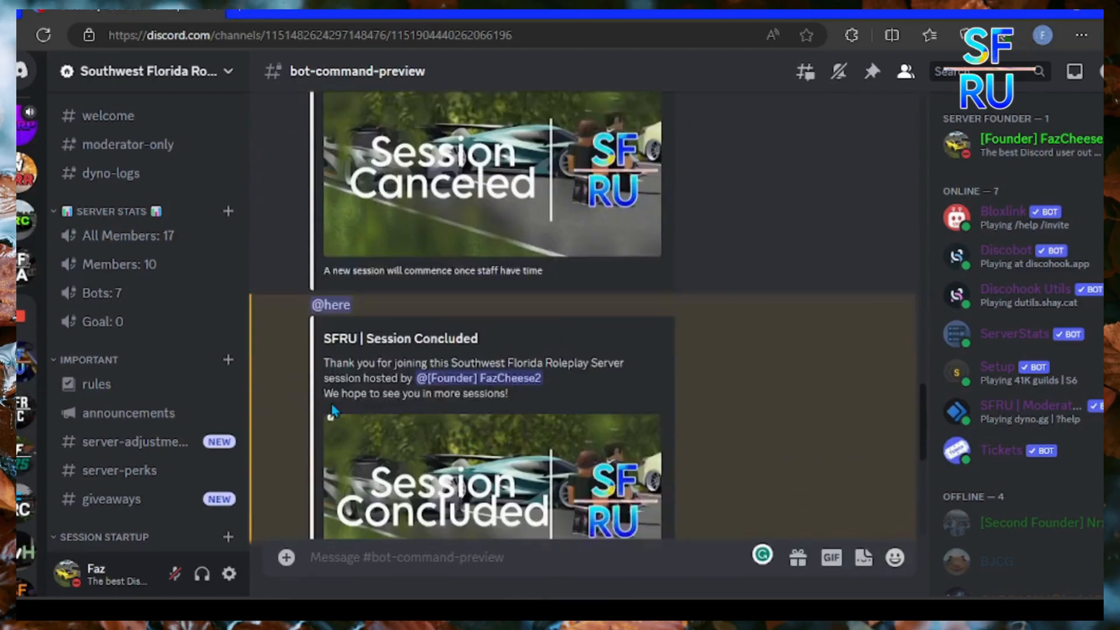
scroll(down, 3)
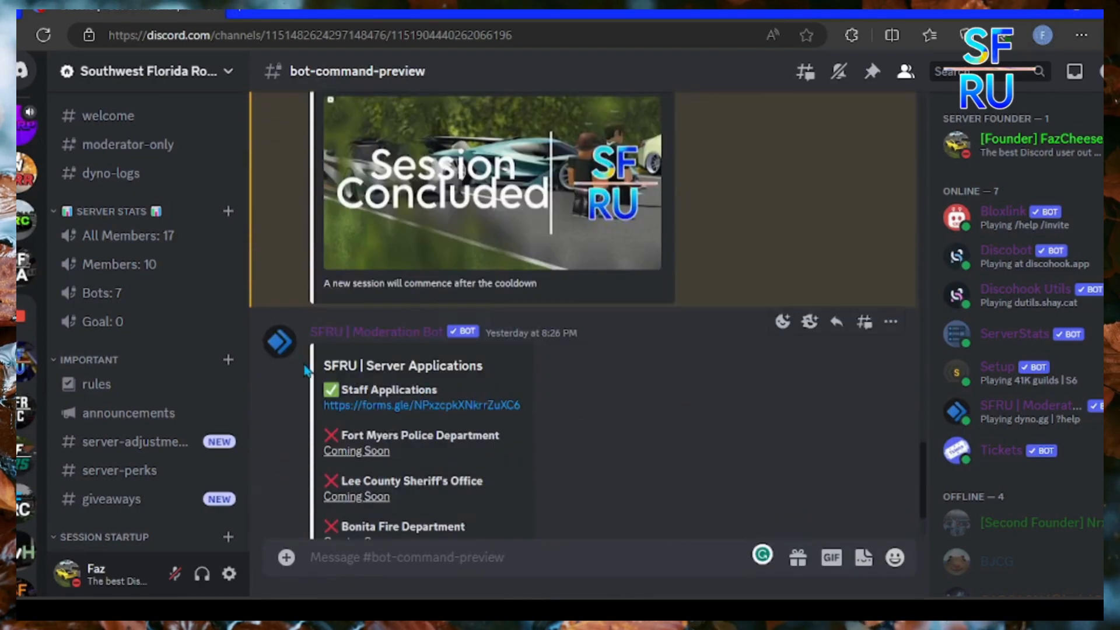
scroll(down, 3)
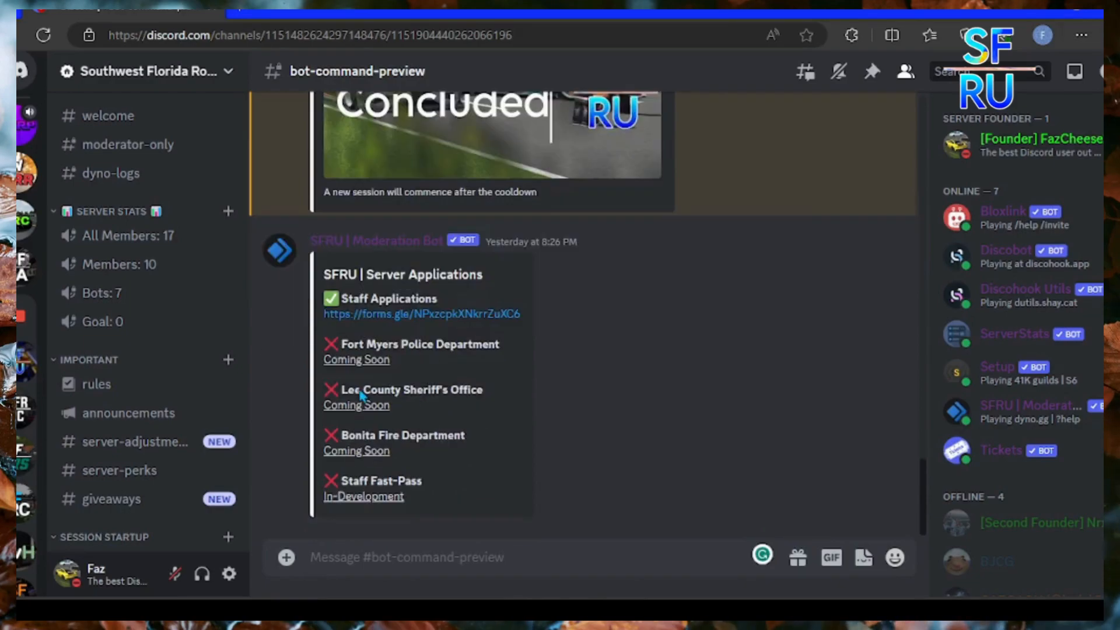
scroll(down, 3)
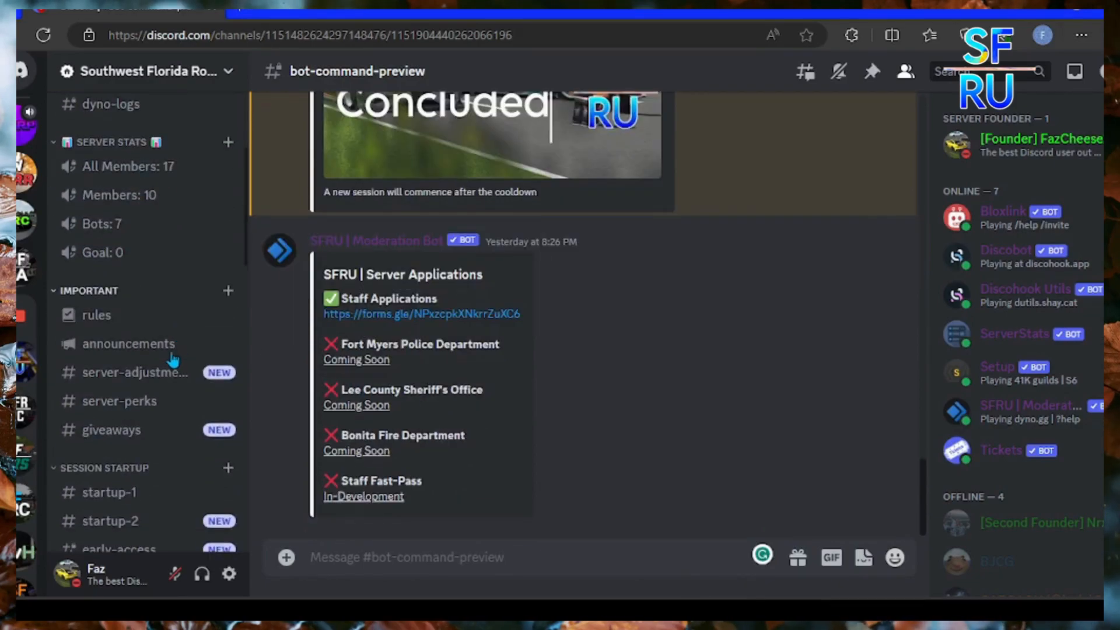
Step: Open #rules and follow its Banned Vehicles List link to #banned-vehicles
click(96, 315)
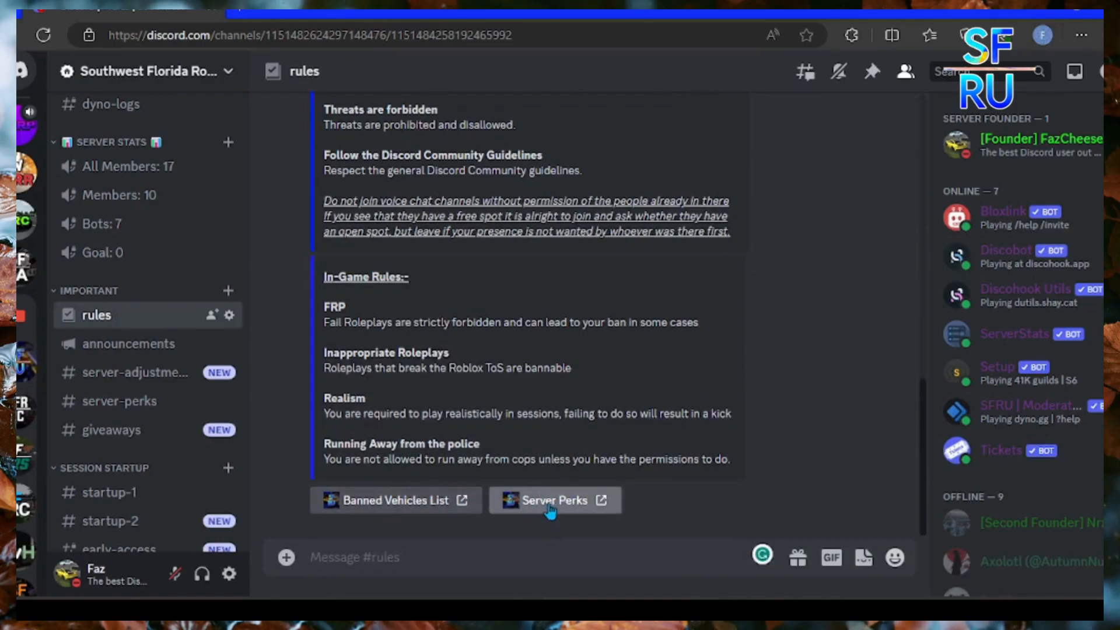
mouse_move(397, 500)
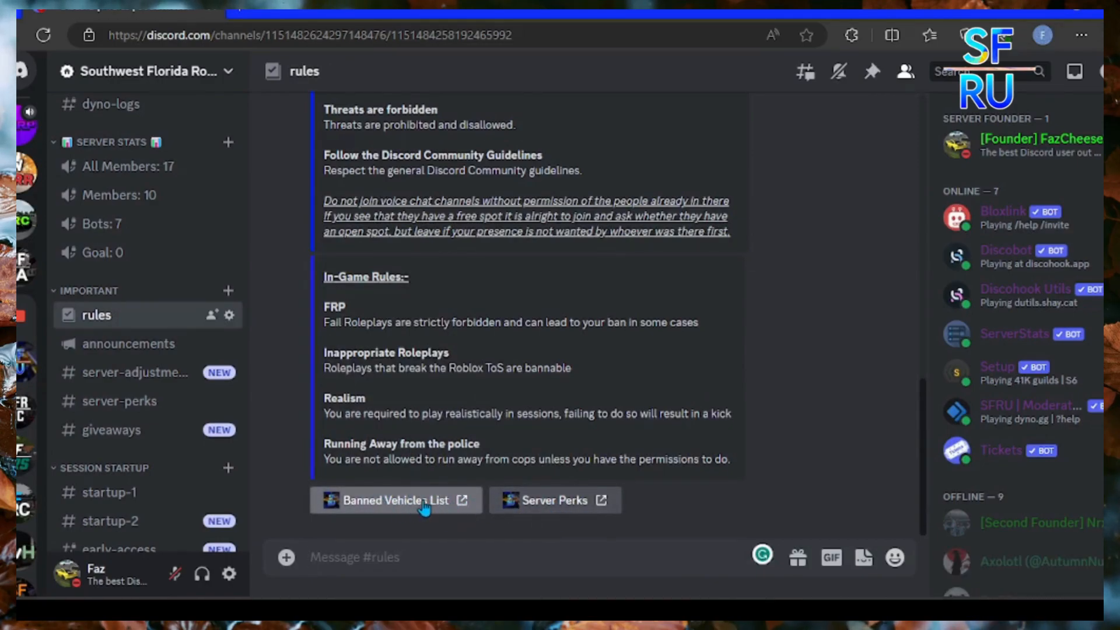
click(395, 500)
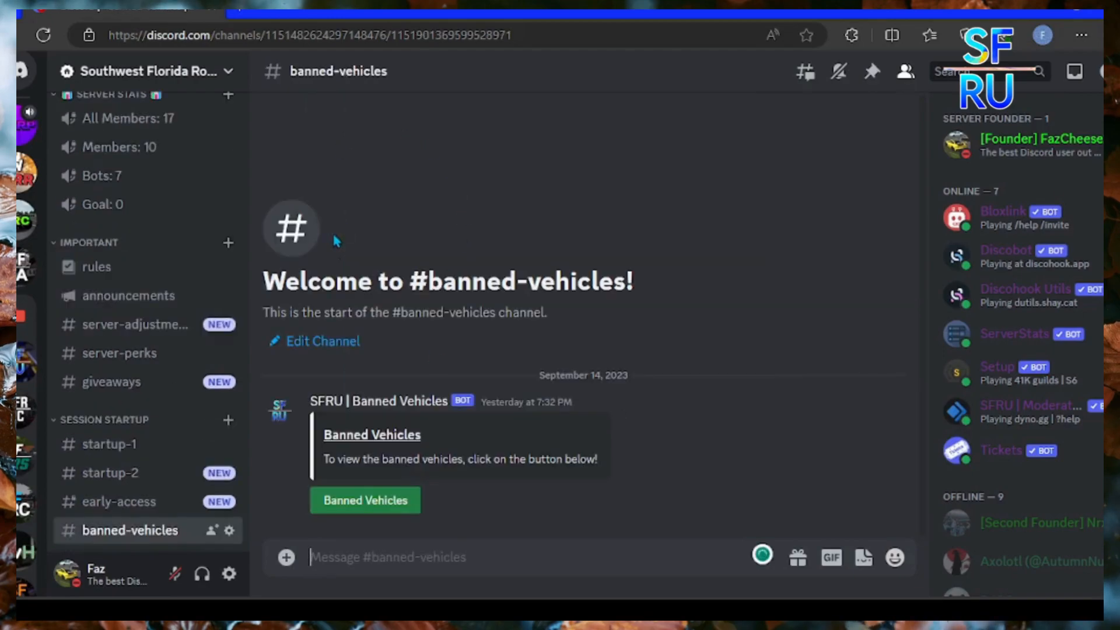
click(365, 499)
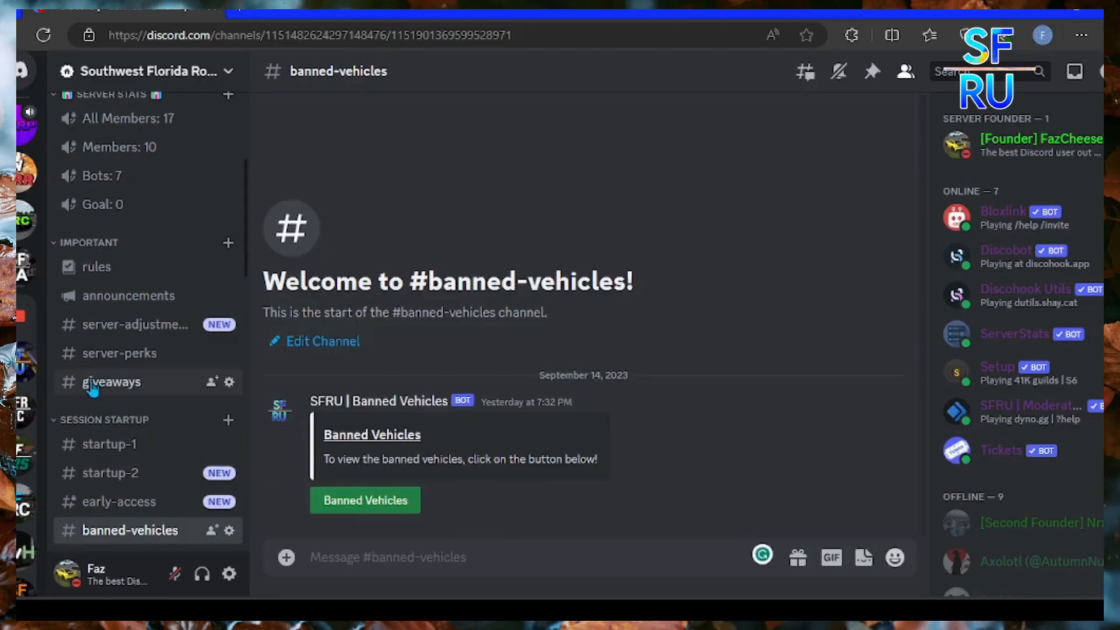
scroll(down, 3)
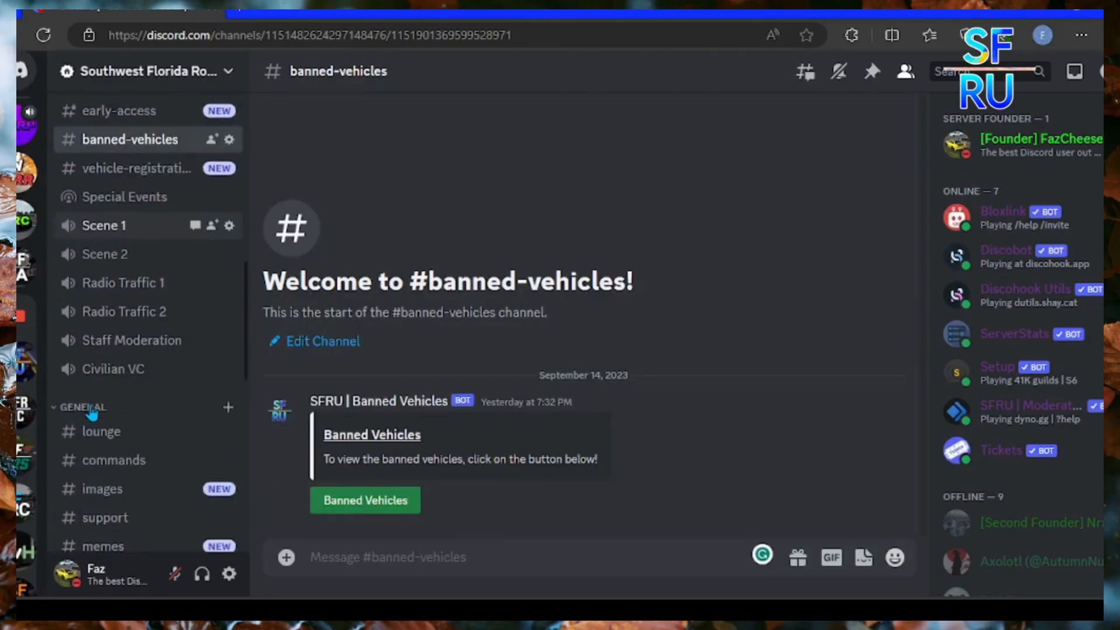